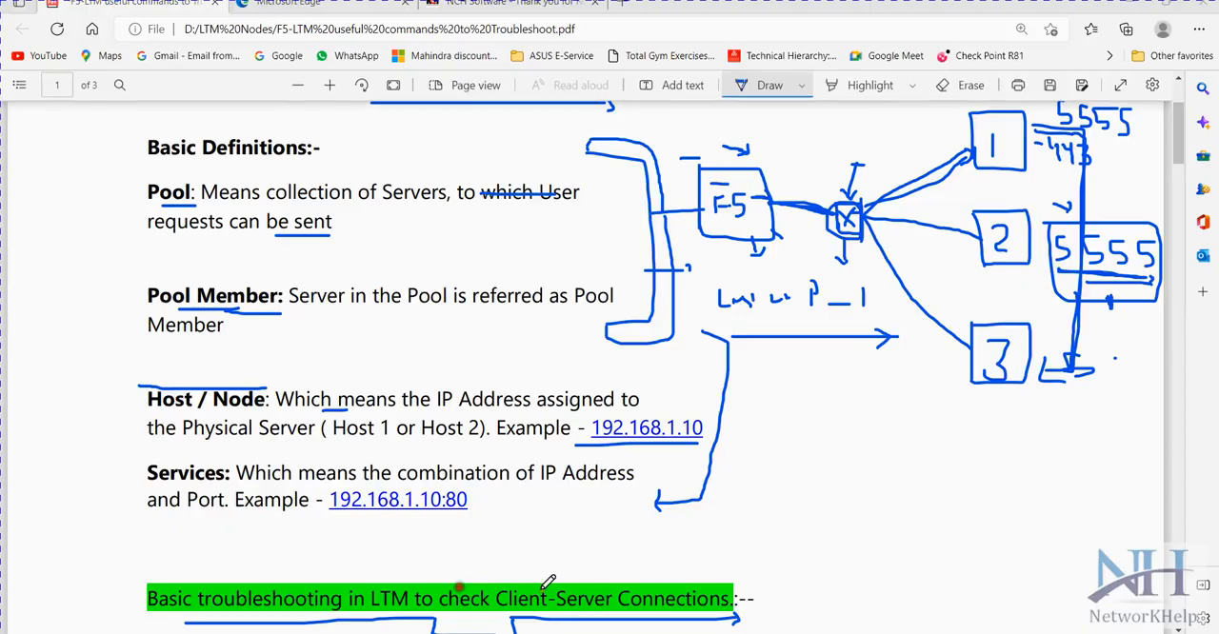
- Scroll the first page to underline the title and 'Basic Definitions:-' and bracket the definitions
scroll(up, 3)
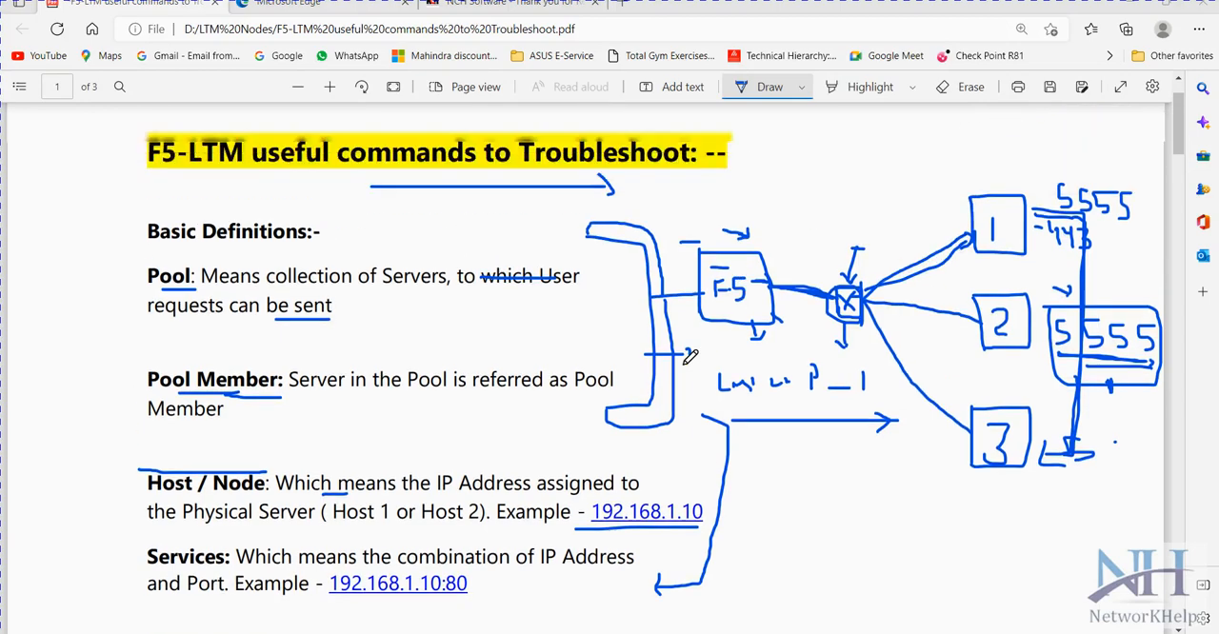
scroll(down, 3)
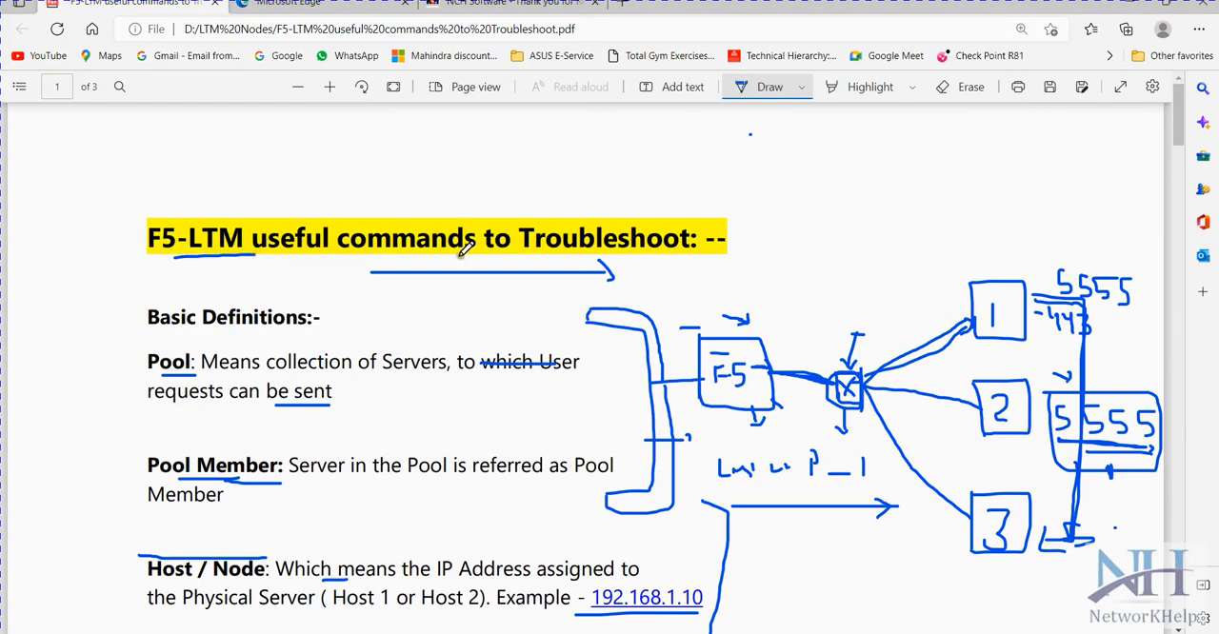
mouse_move(696, 253)
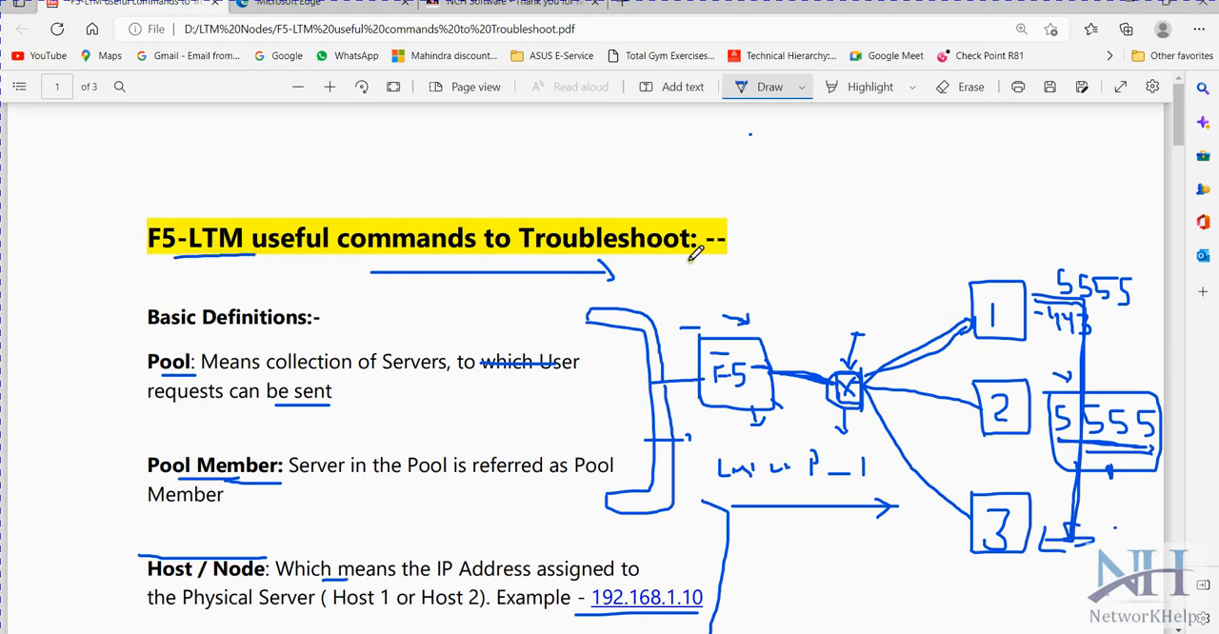
scroll(down, 3)
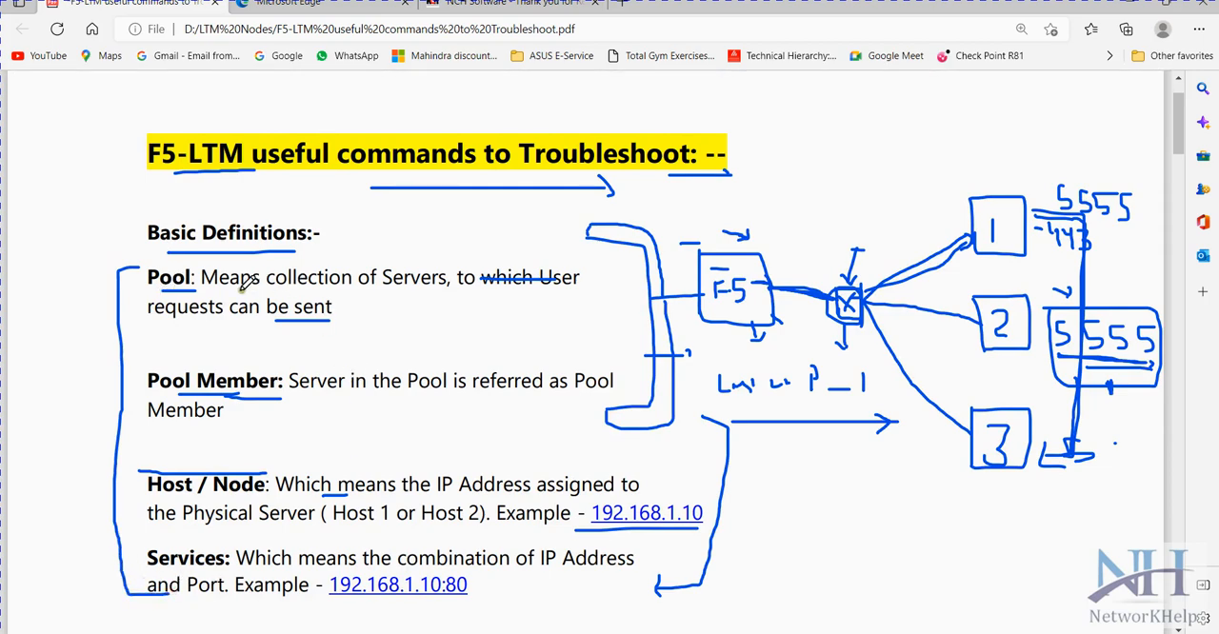
mouse_move(295, 300)
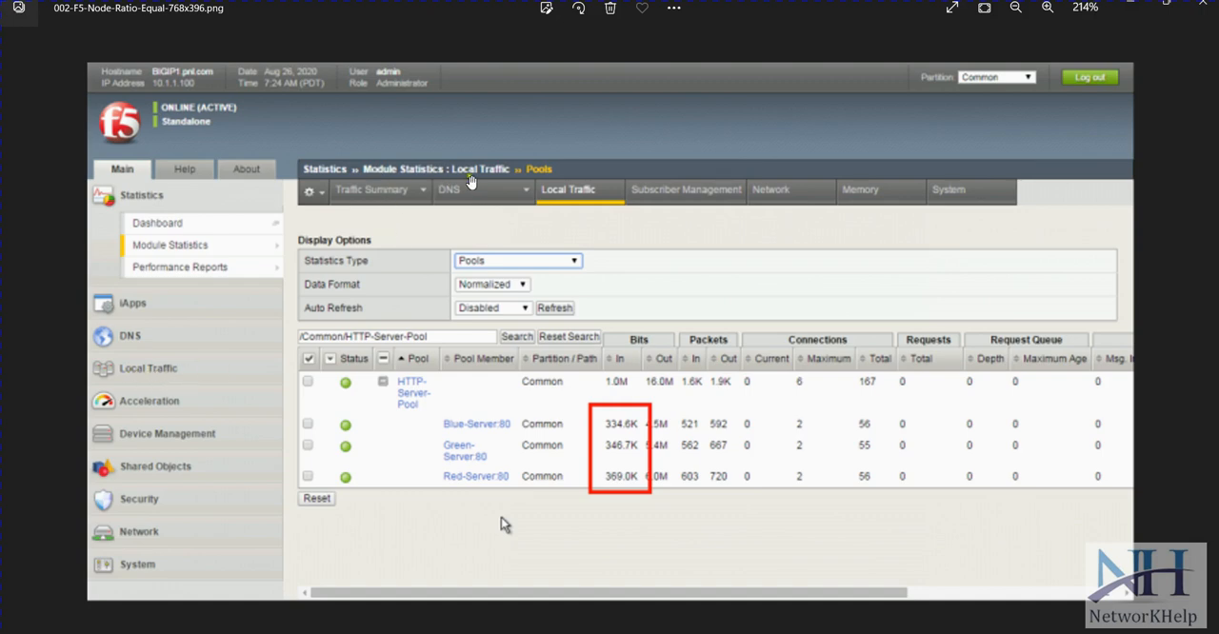
mouse_move(536, 264)
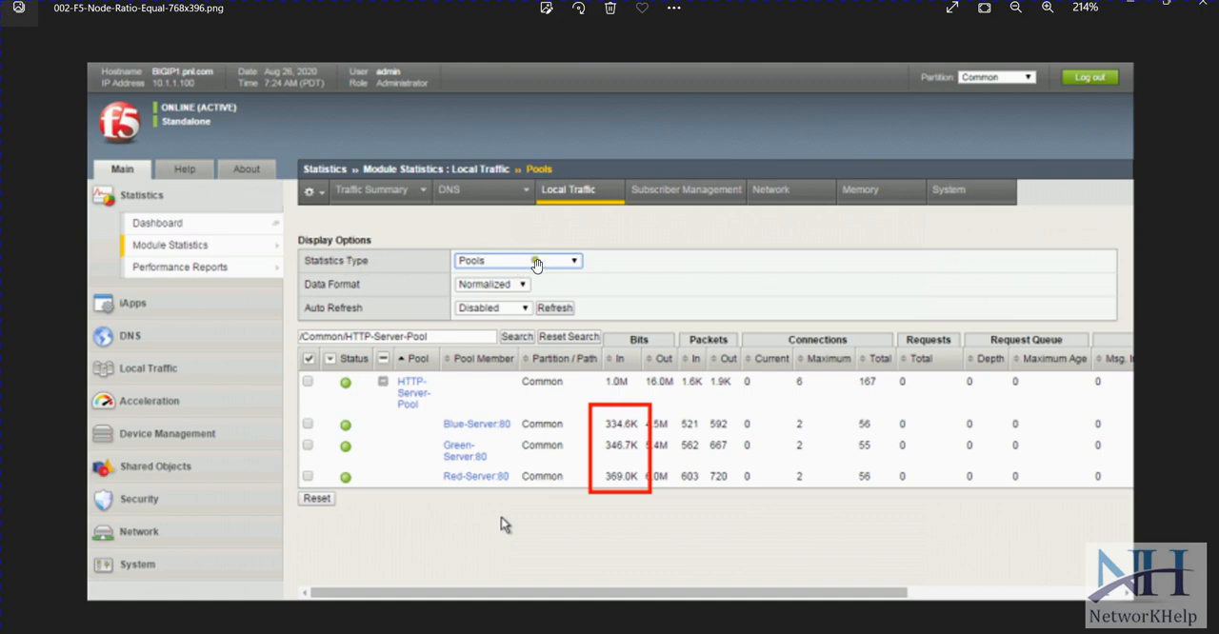
mouse_move(1053, 346)
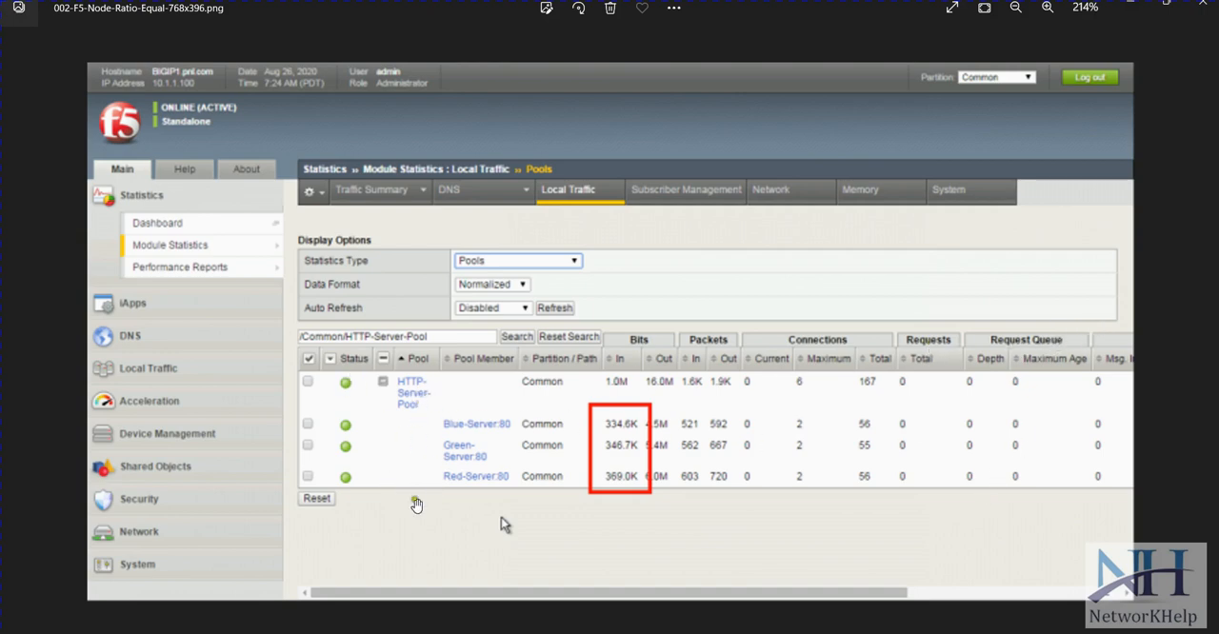
mouse_move(466, 421)
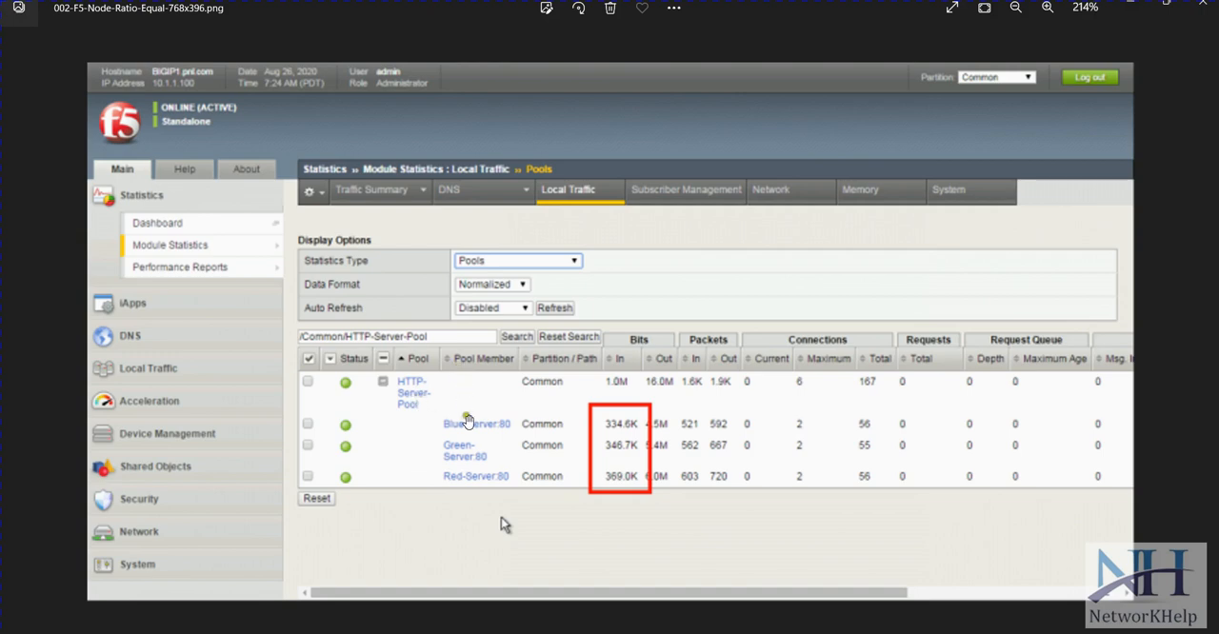
mouse_move(505, 476)
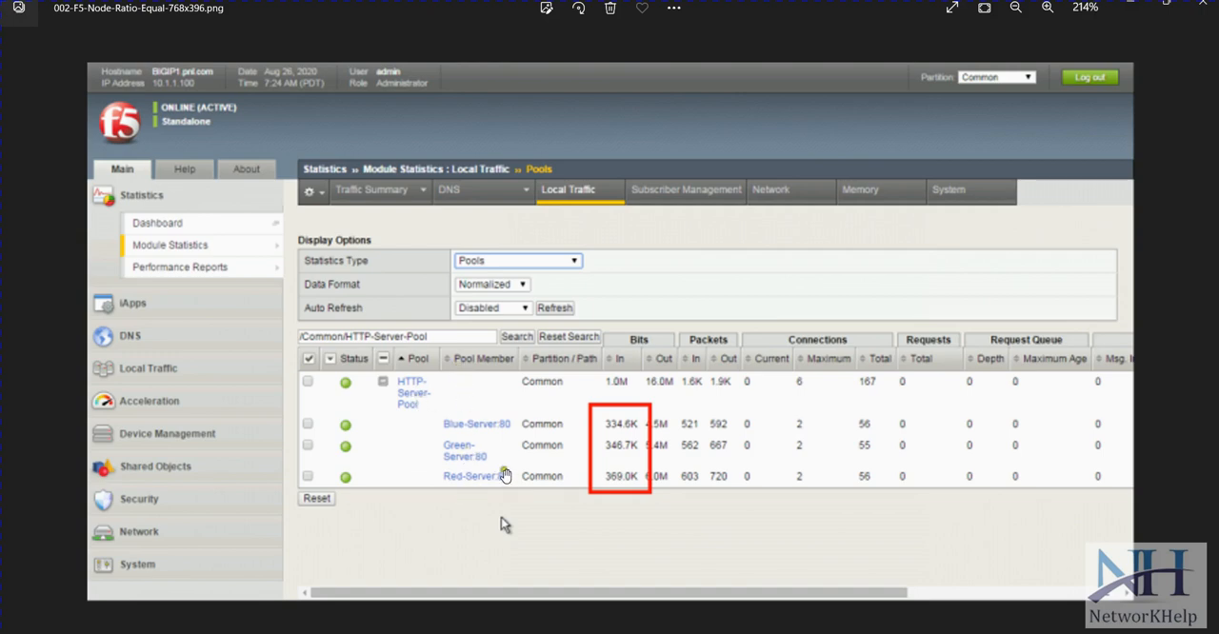
mouse_move(419, 223)
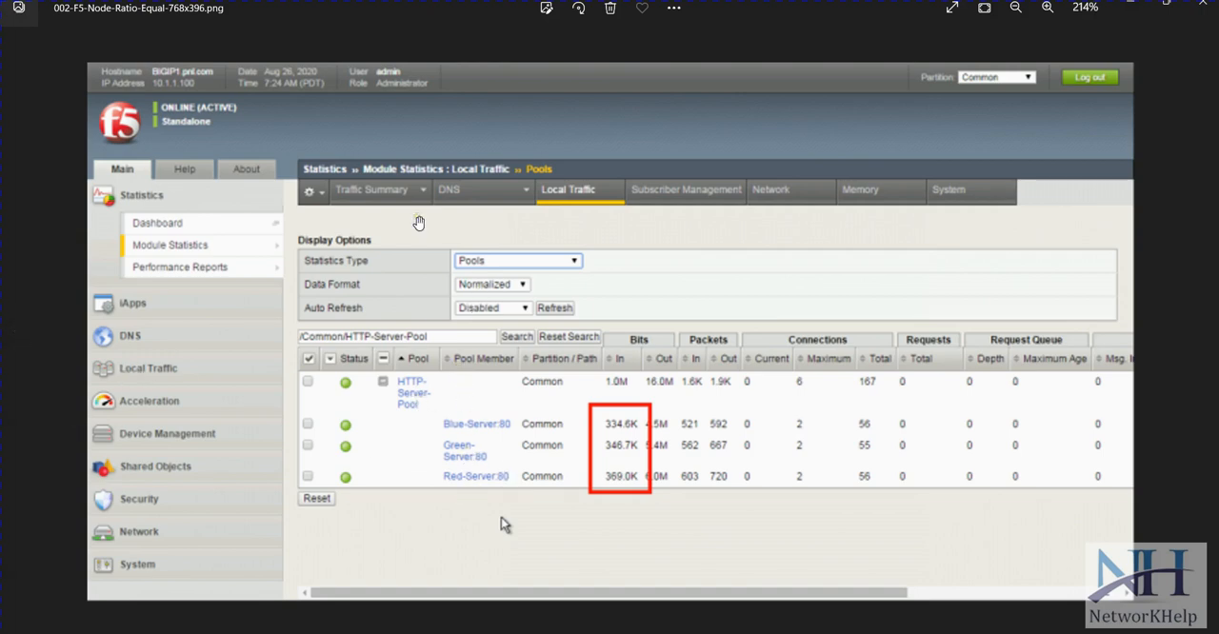
mouse_move(196, 419)
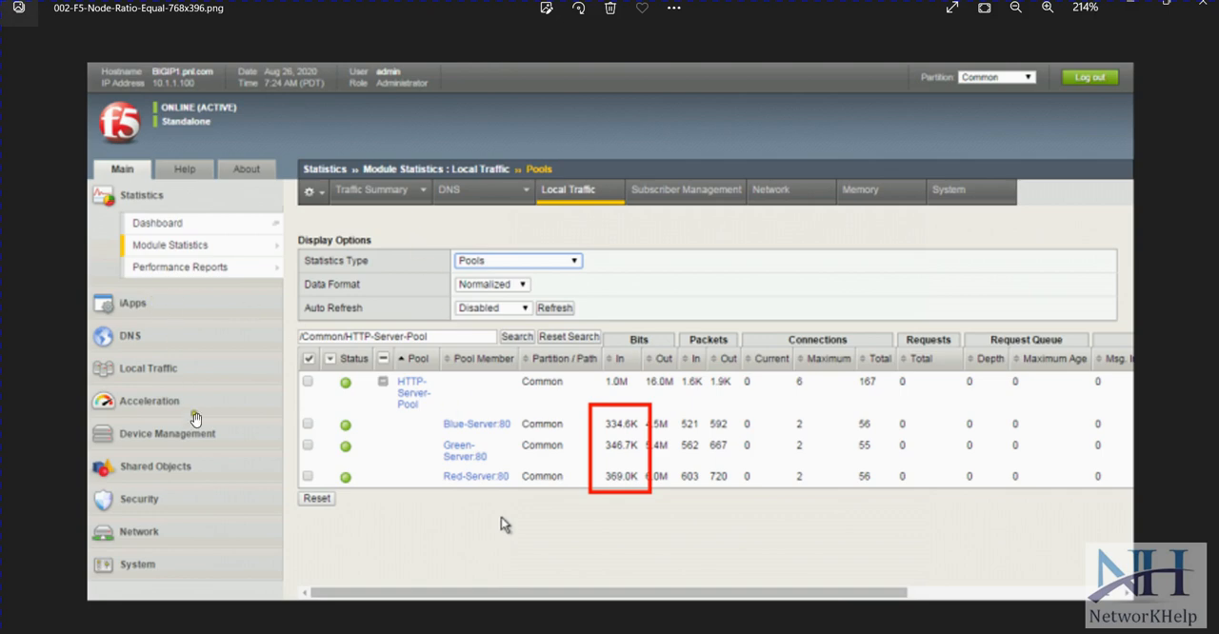
mouse_move(136, 355)
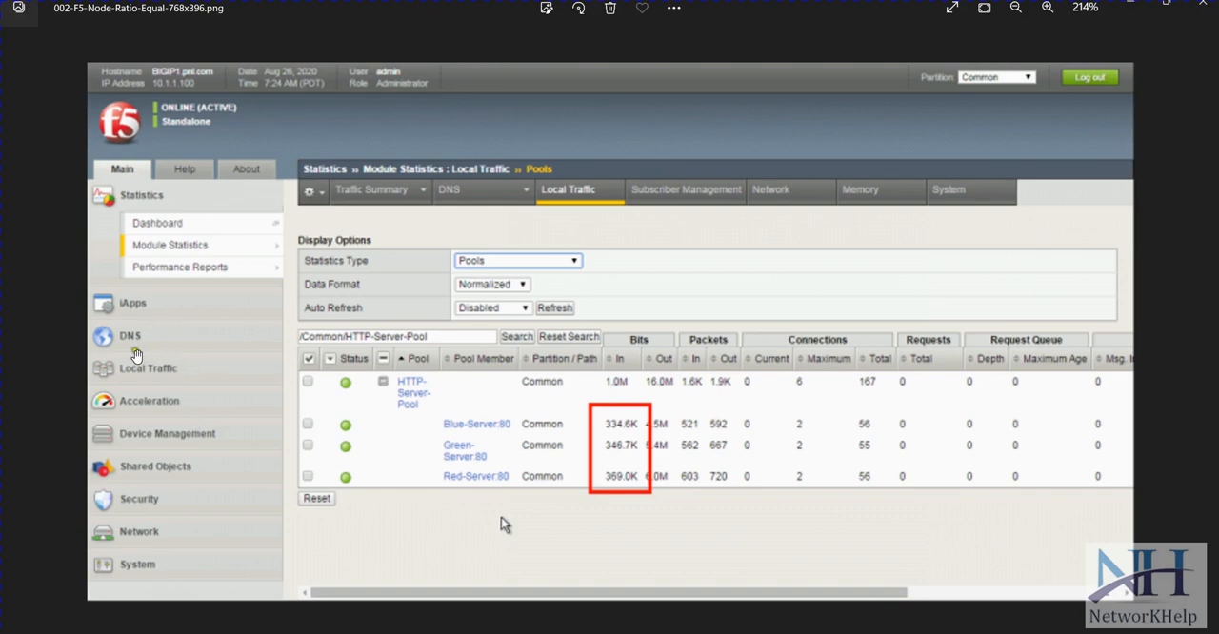
mouse_move(124, 389)
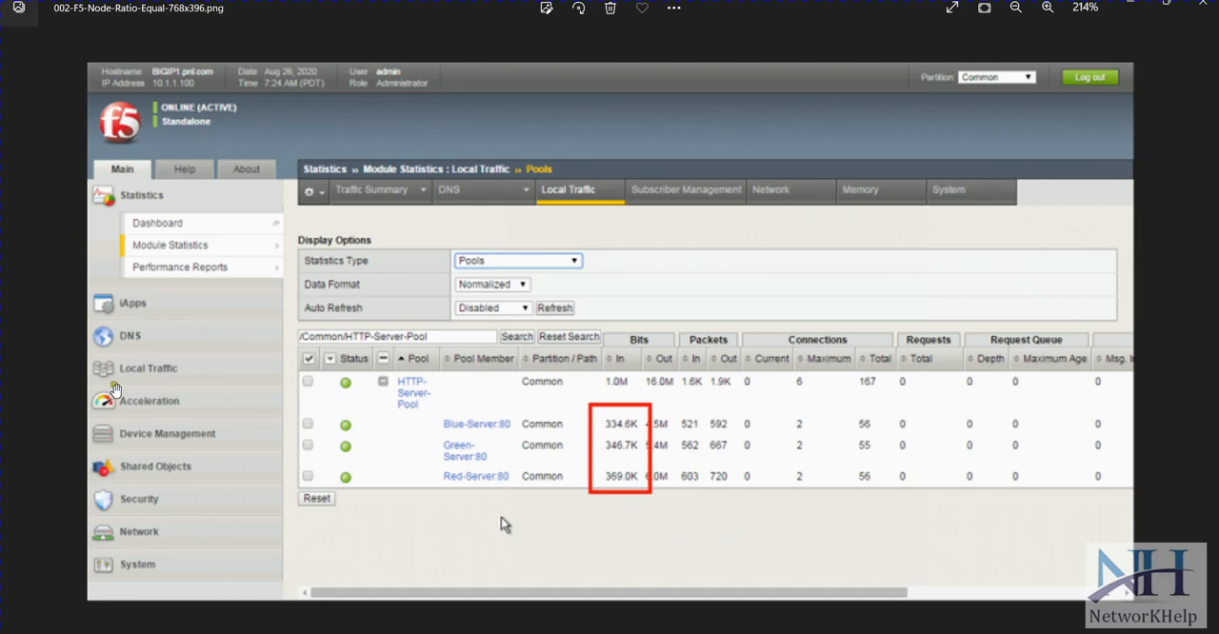
mouse_move(219, 457)
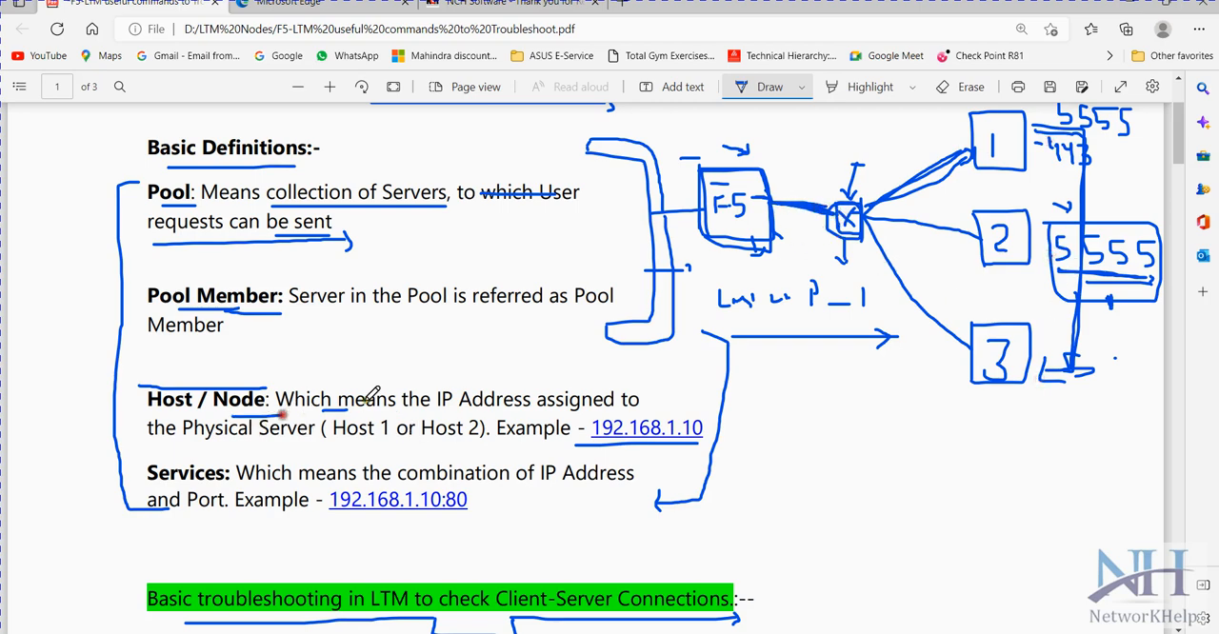
- Scroll down through Steps 1–4, marking the green heading and the ping and telnet commands
scroll(down, 3)
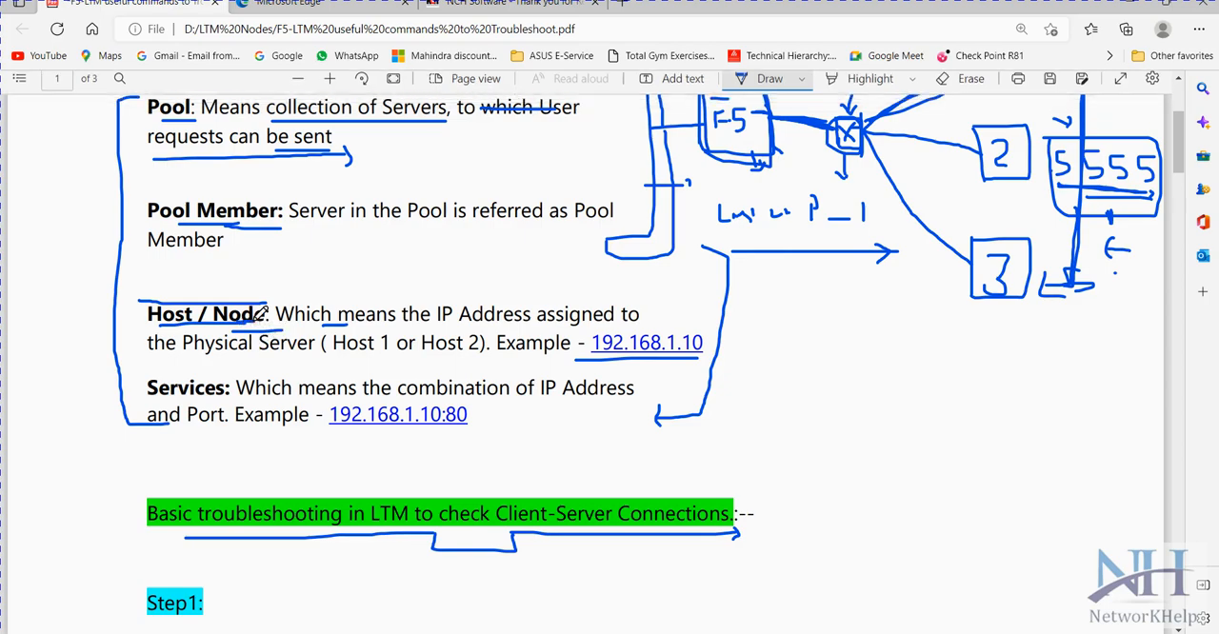
scroll(down, 3)
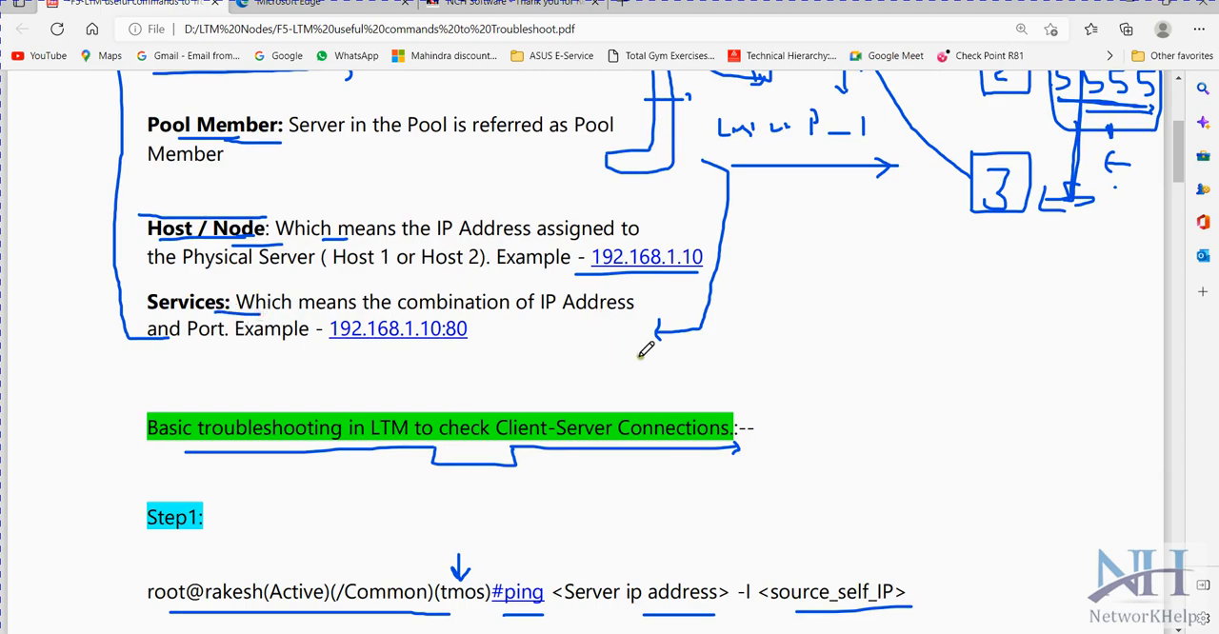
mouse_move(711, 359)
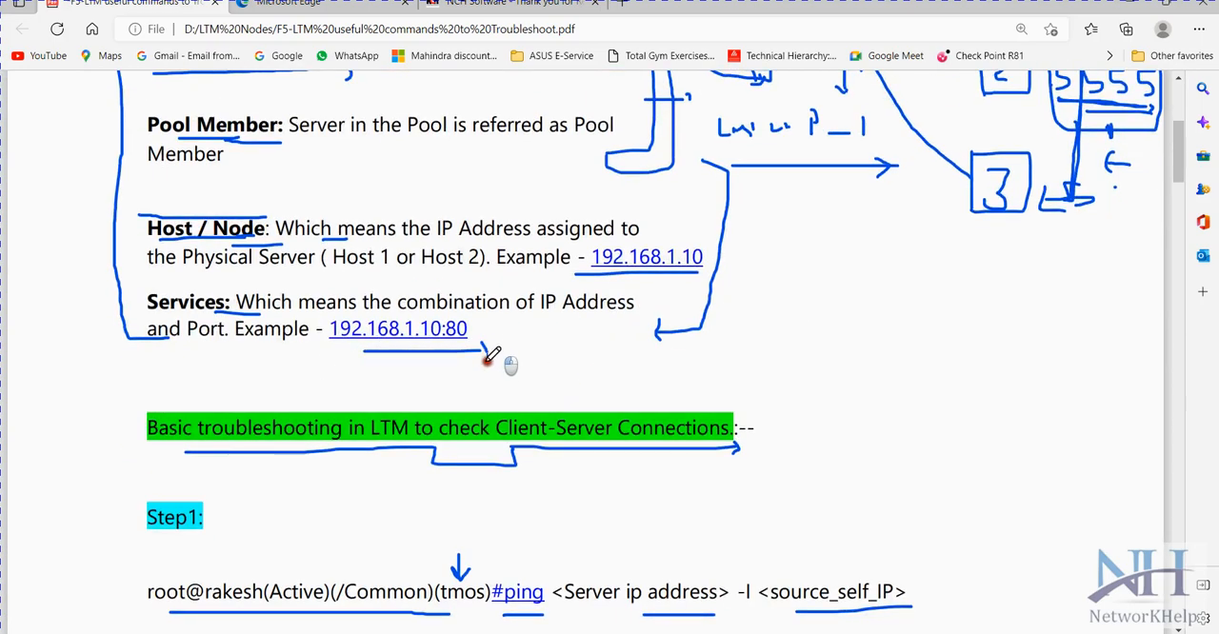
scroll(down, 3)
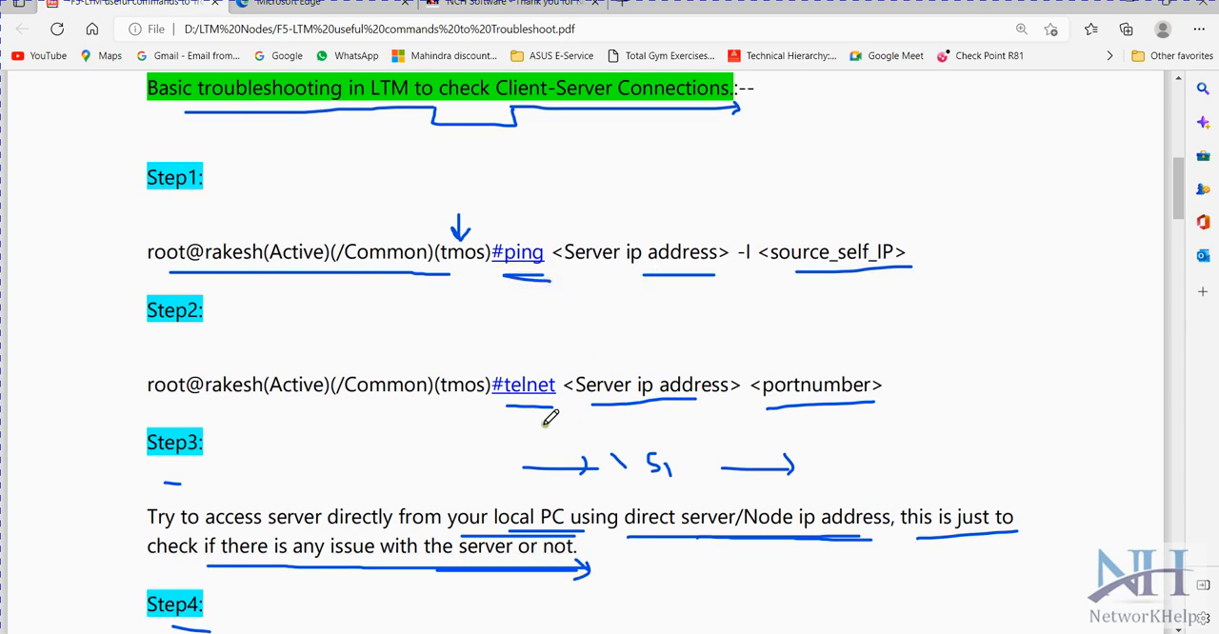
mouse_move(557, 400)
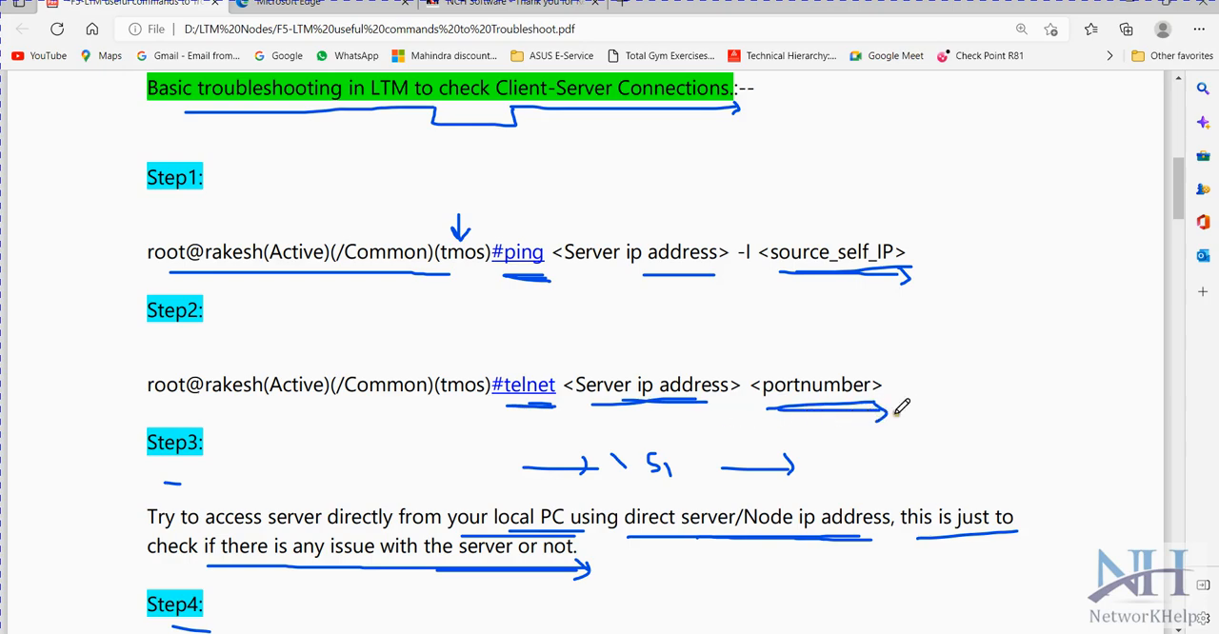
- Return to the diagram to circle the X node and mark 5555, then scroll to Step 4
scroll(up, 3)
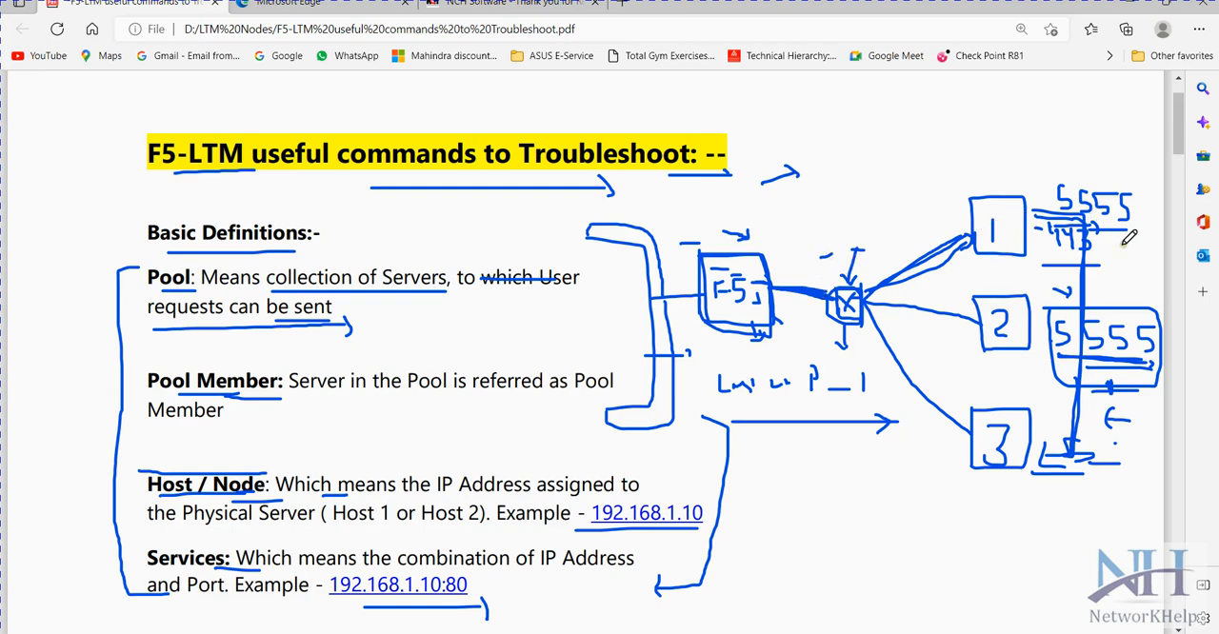
mouse_move(1134, 262)
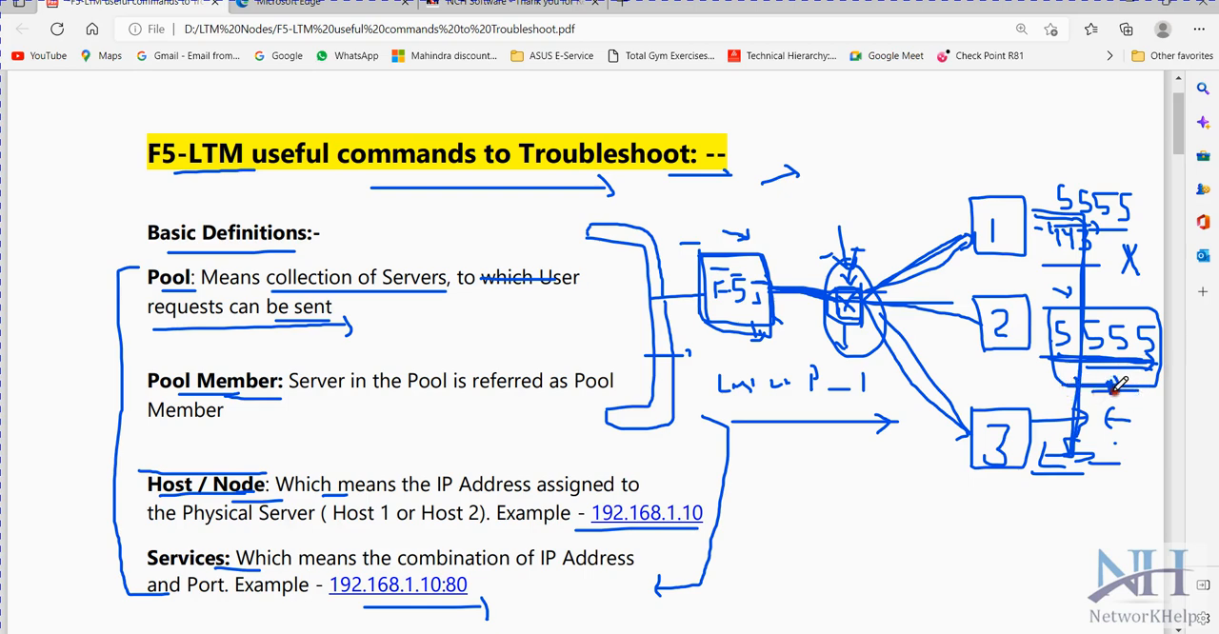
mouse_move(1105, 405)
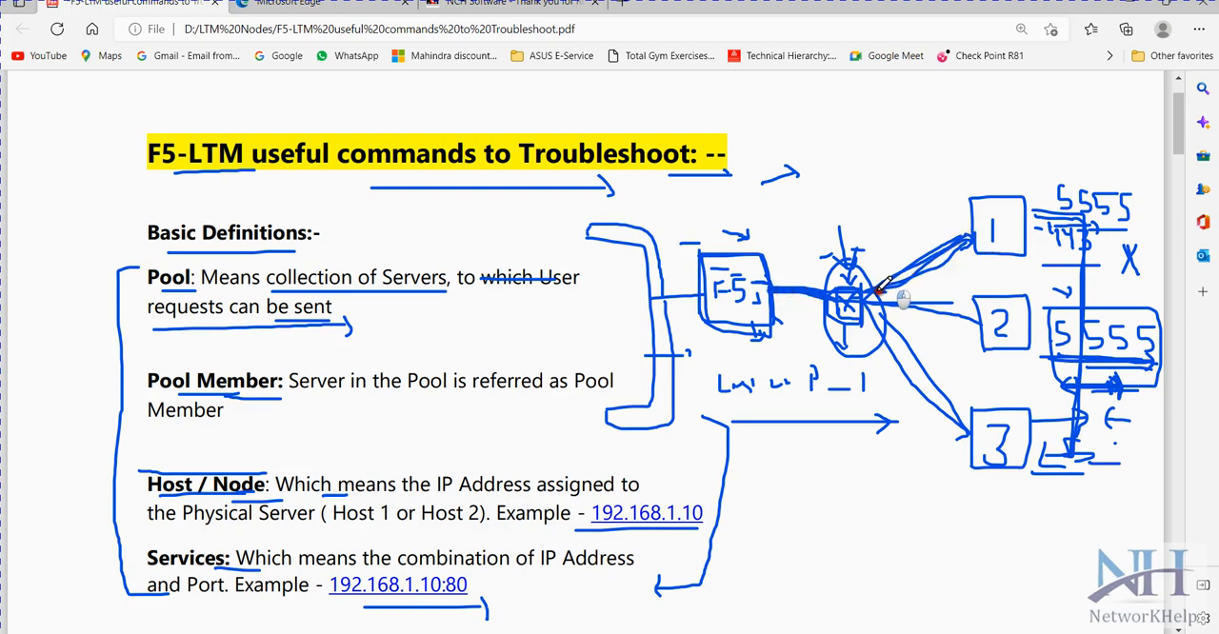
scroll(down, 3)
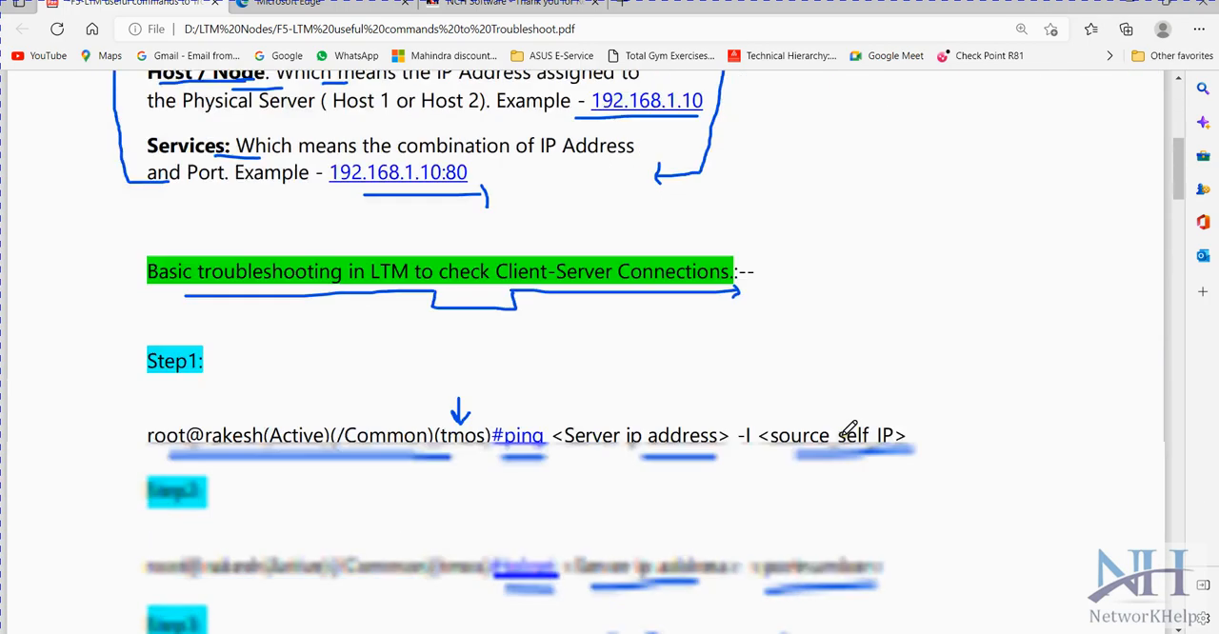
scroll(down, 3)
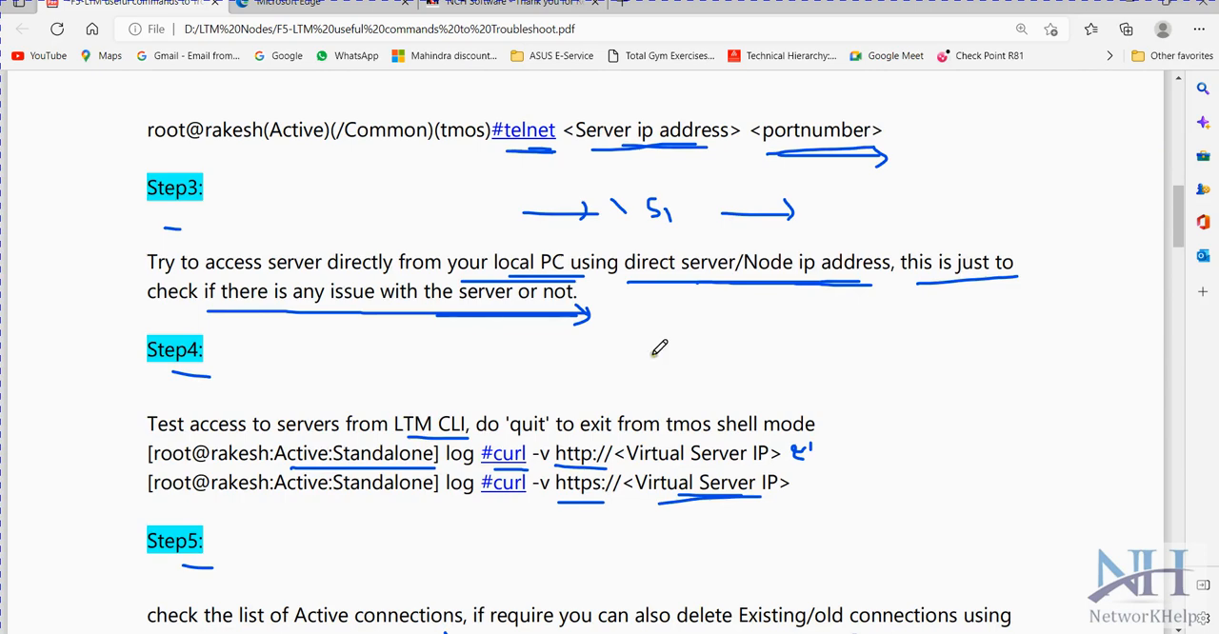
mouse_move(201, 225)
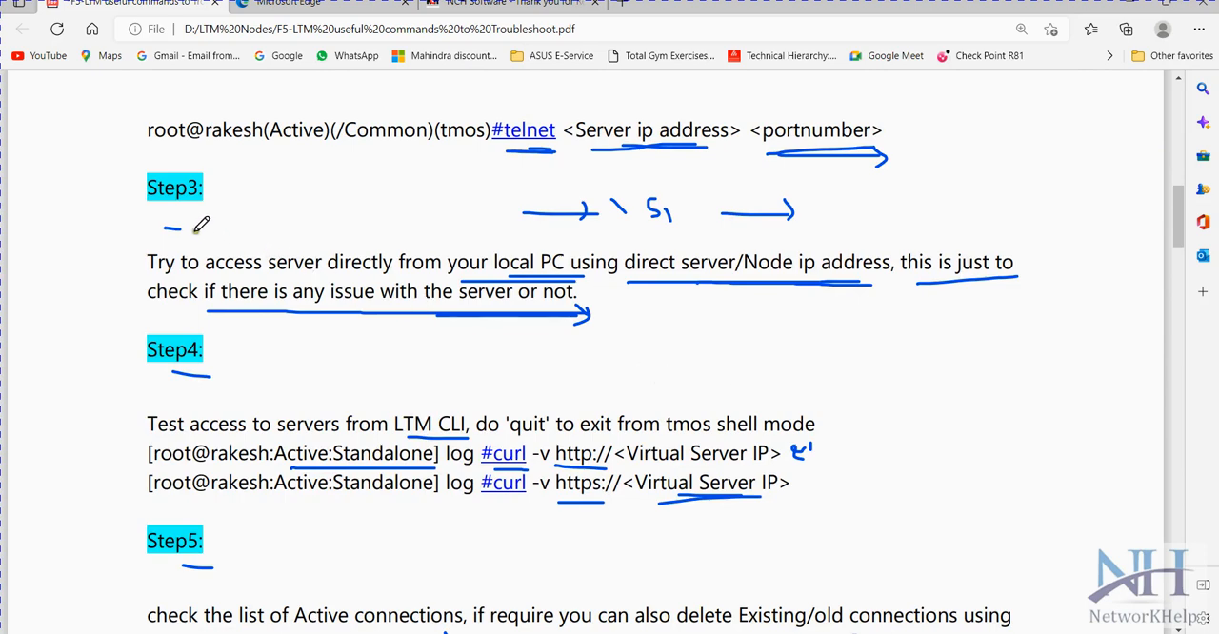
- Underline 'server directly from your local PC' and scroll toward Step 5
drag(171, 228, 221, 199)
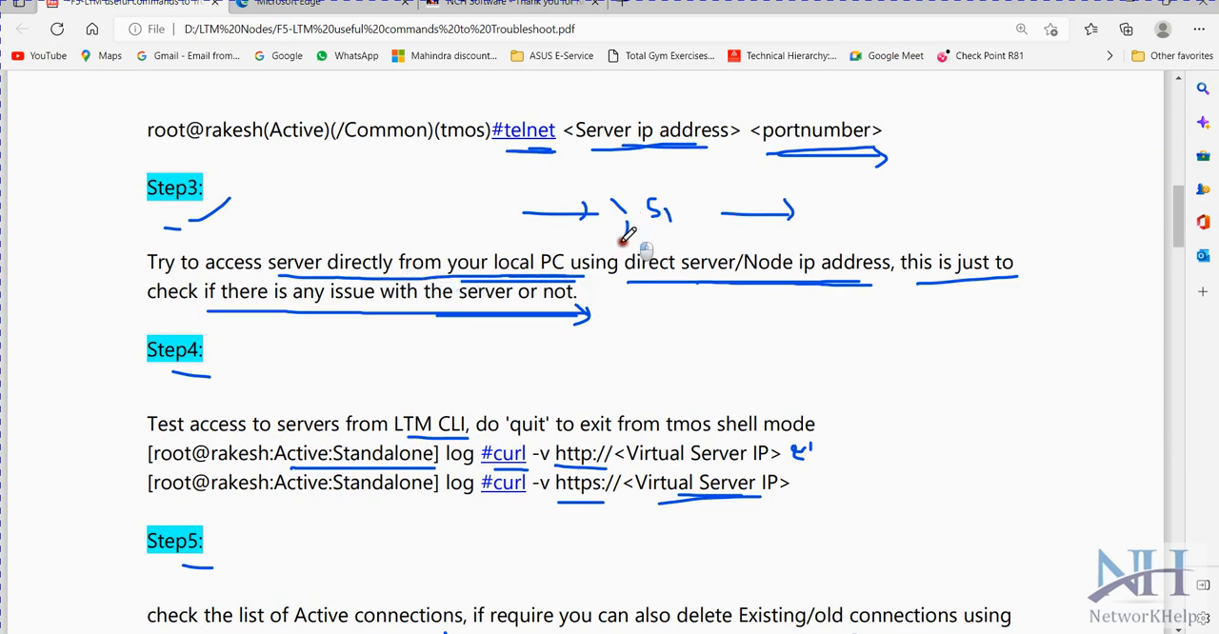
scroll(down, 3)
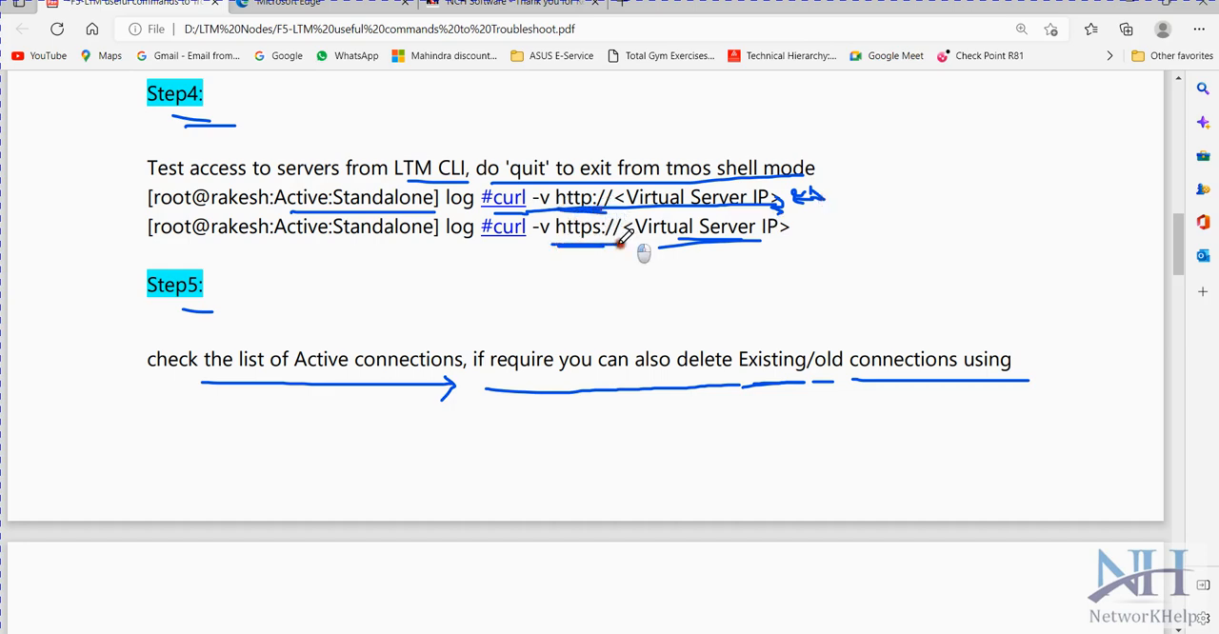
- Scroll past Step 5 while bracketing 'connections using' and adding arrows beneath it
scroll(down, 3)
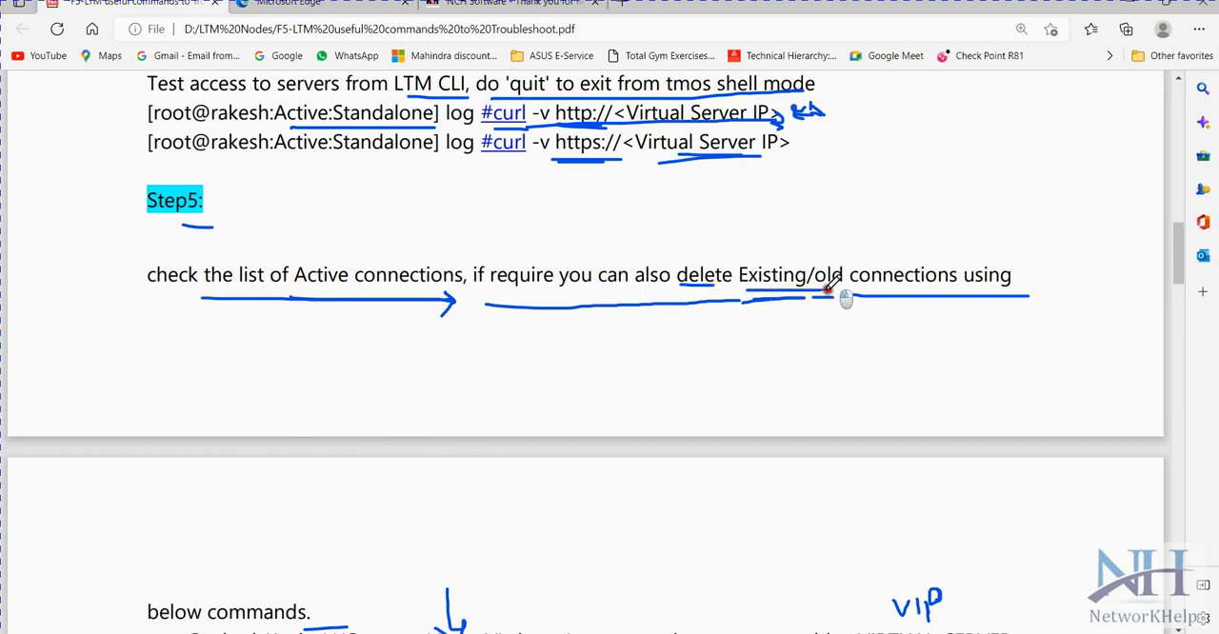
mouse_move(862, 300)
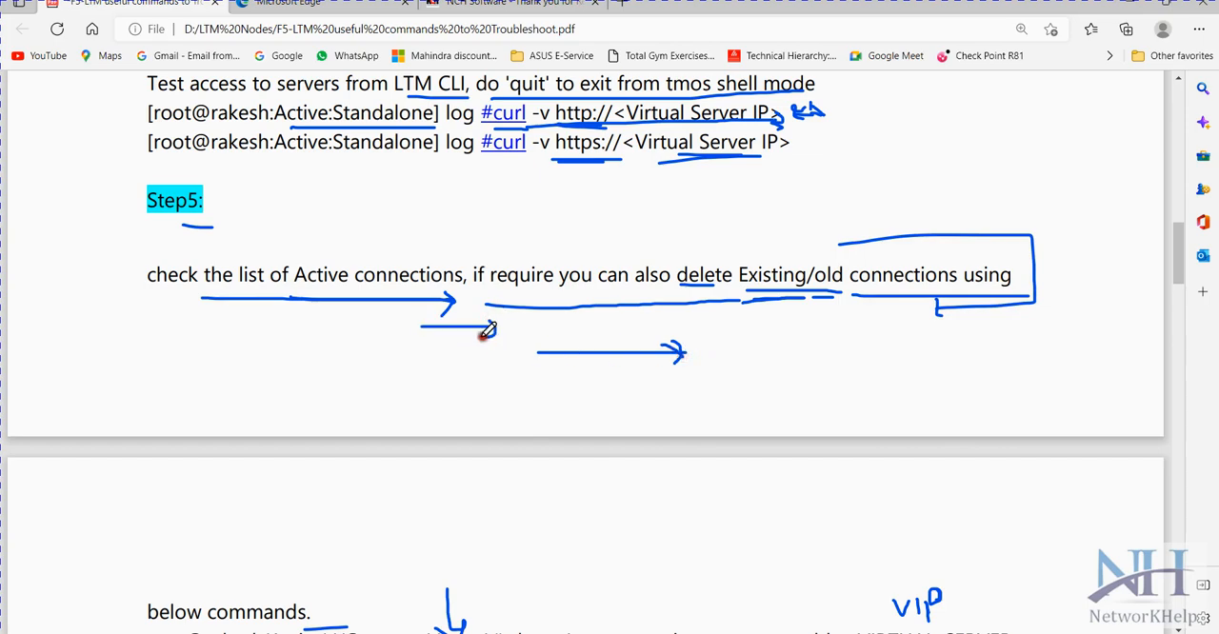
scroll(down, 3)
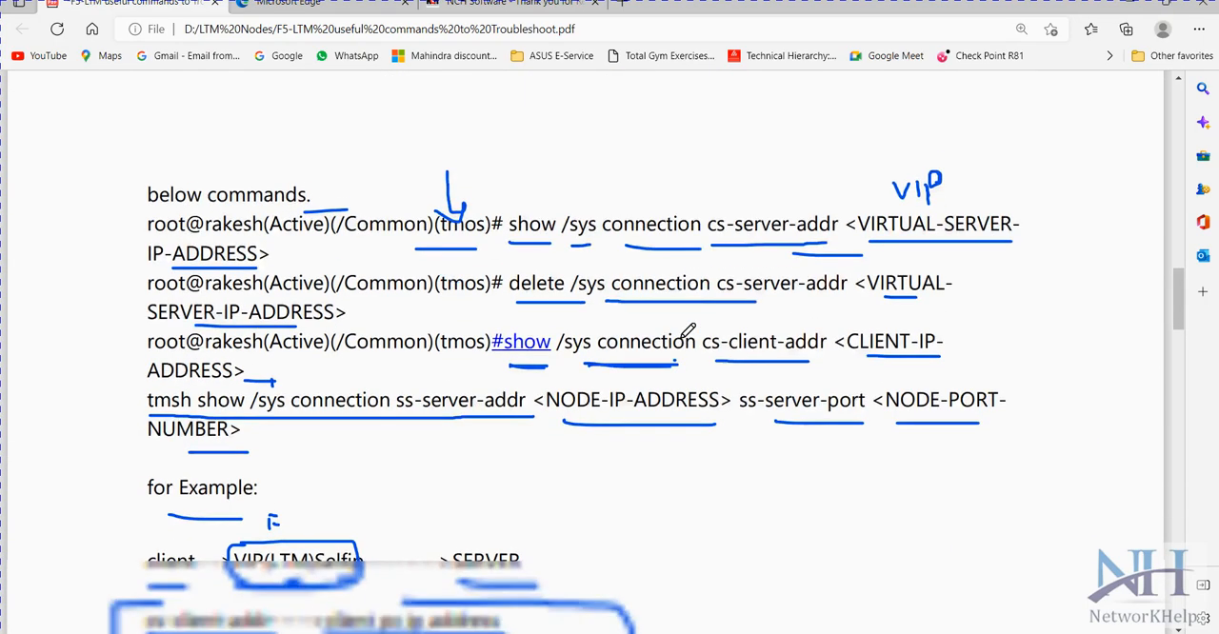
- Draw an arrow at the show command and mark up the cs/ss address-and-port list
scroll(up, 3)
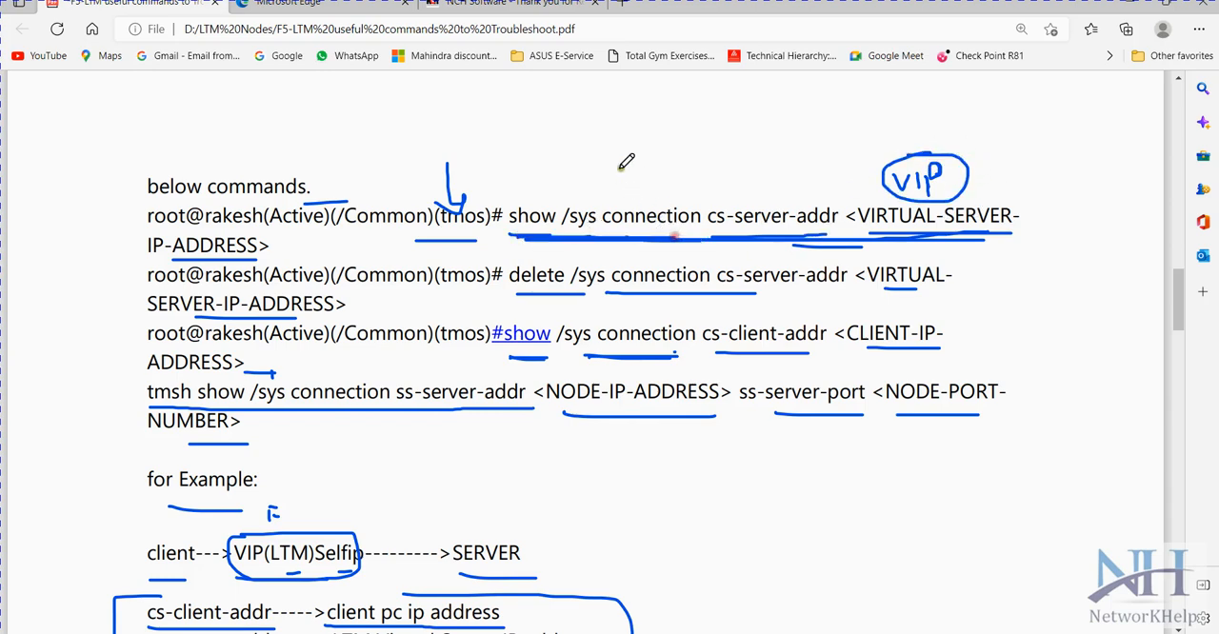
drag(629, 162, 634, 195)
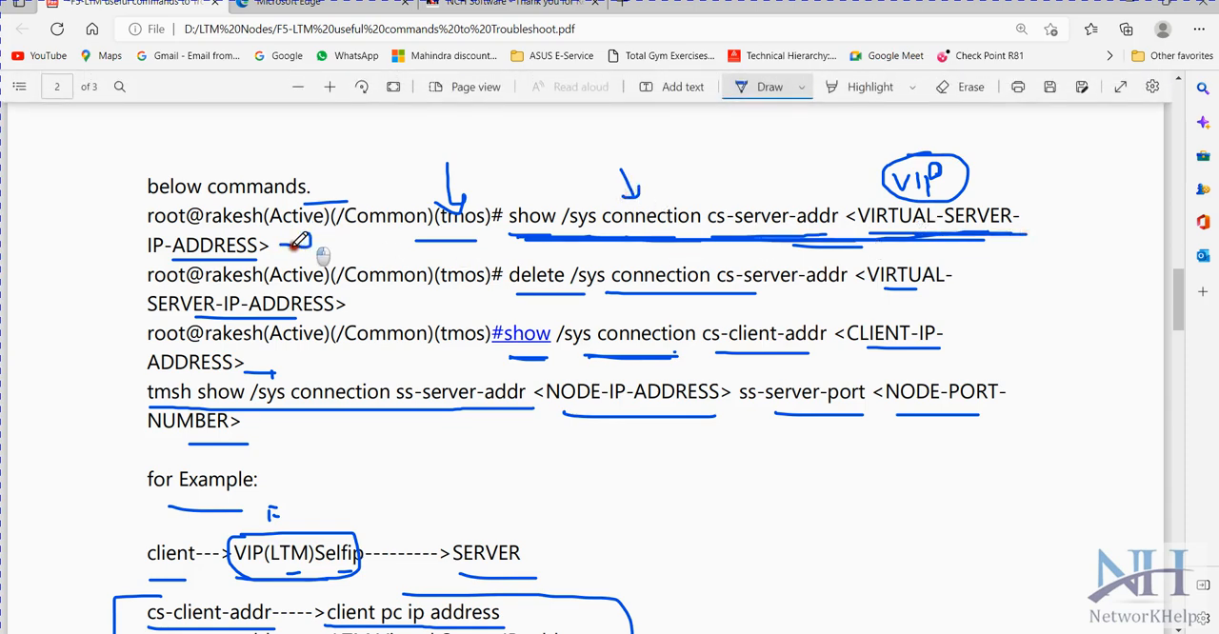
scroll(down, 3)
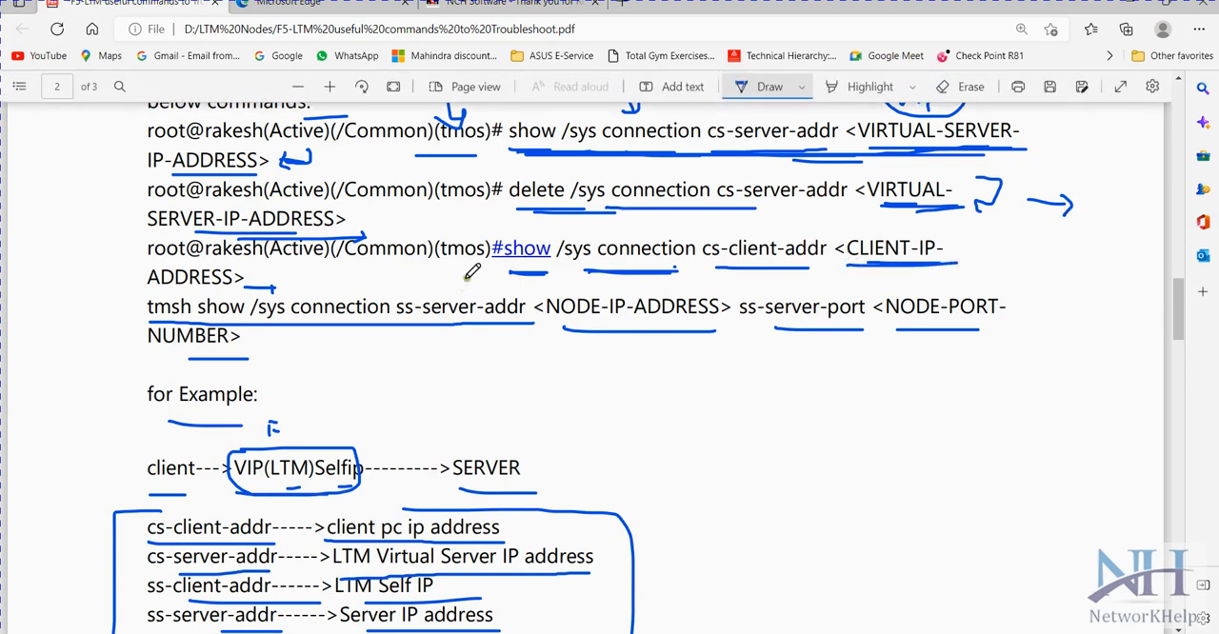
scroll(down, 3)
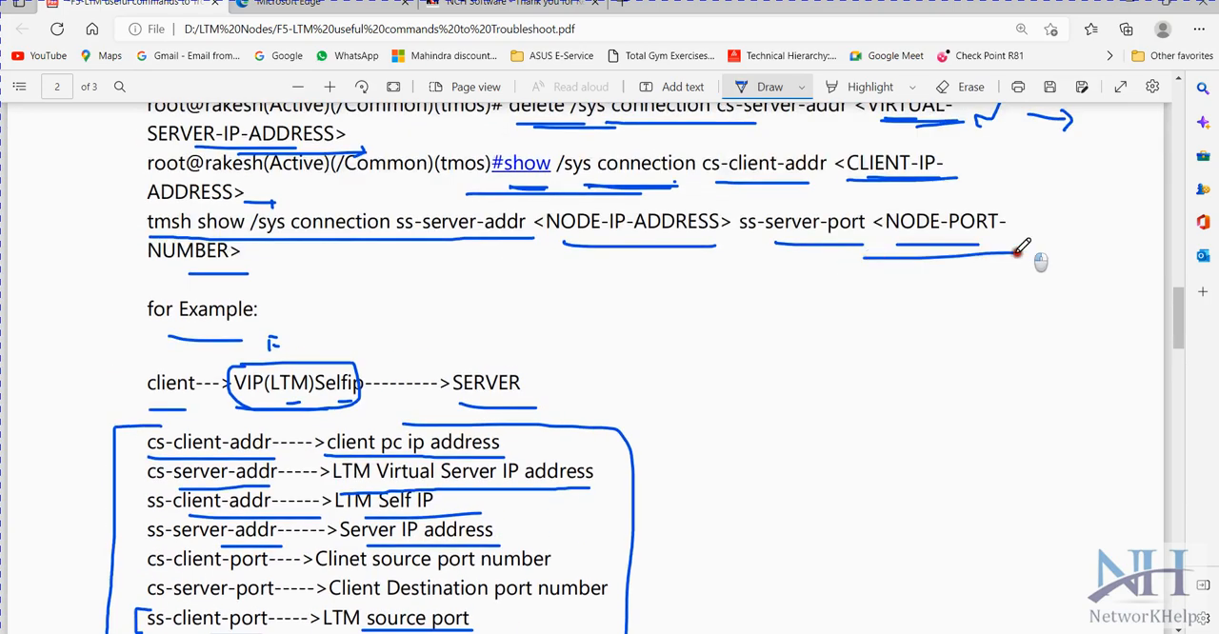
scroll(down, 3)
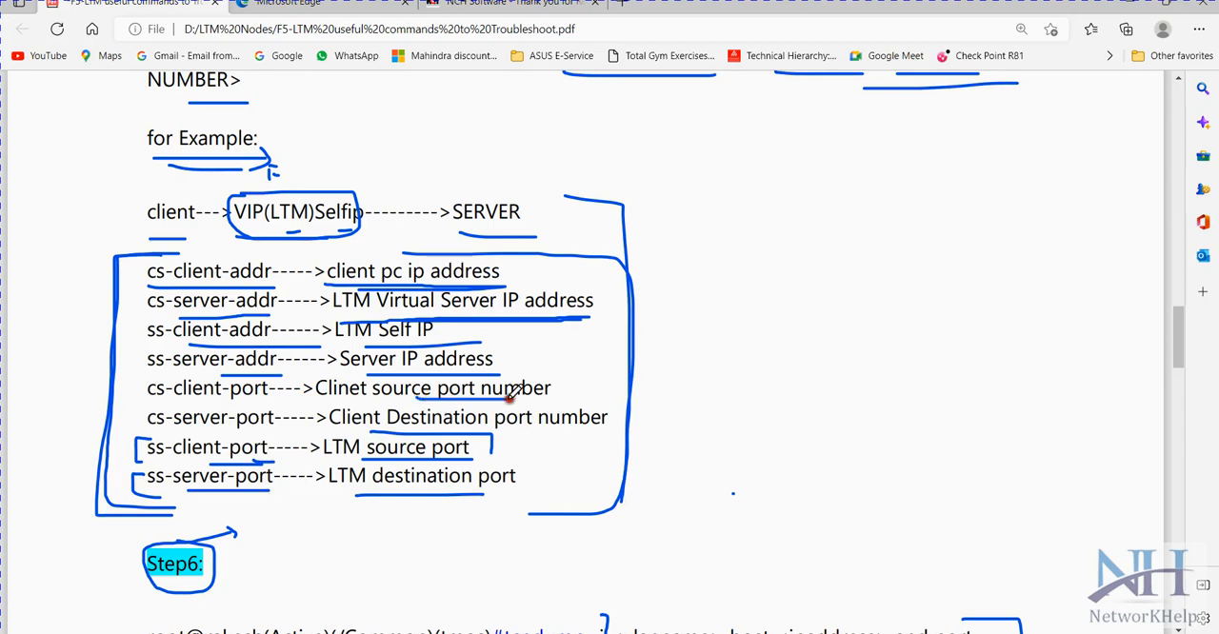
- Draw an arrow above the first tcpdump command and scroll to the Optional flag list
scroll(down, 3)
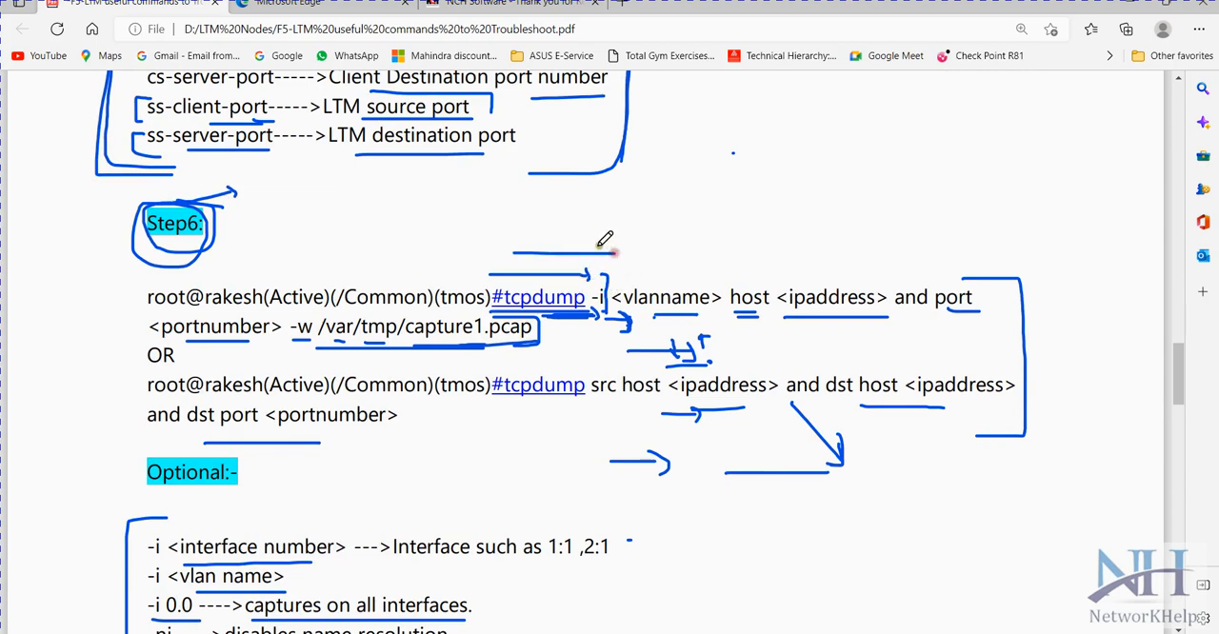
drag(534, 239, 828, 236)
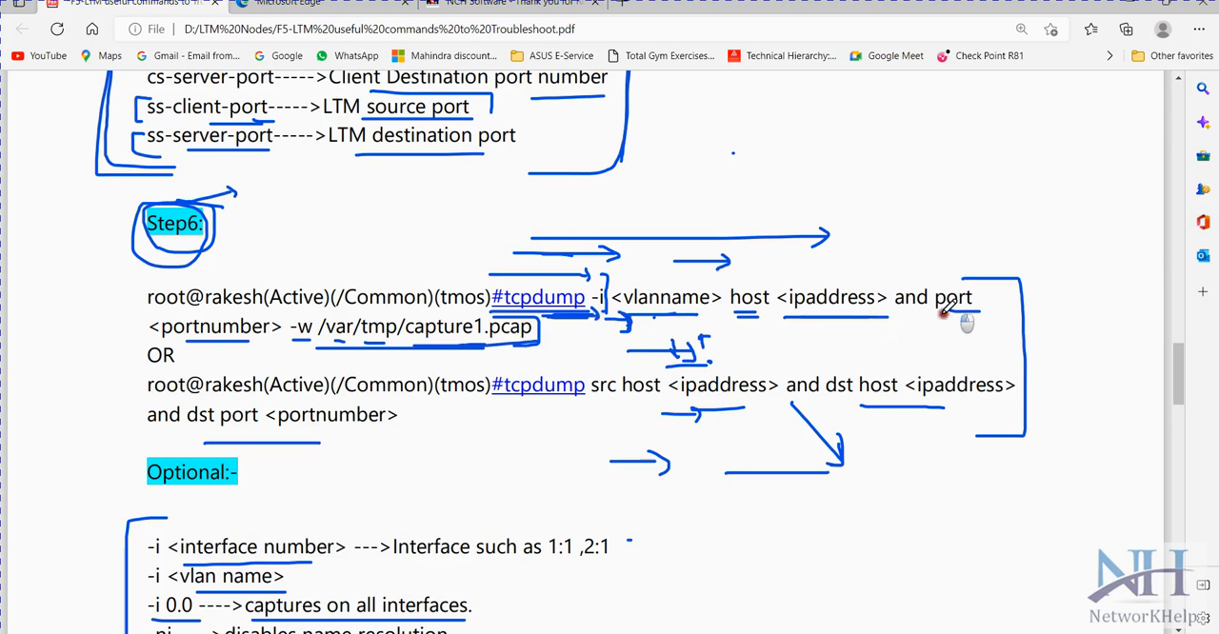
scroll(down, 3)
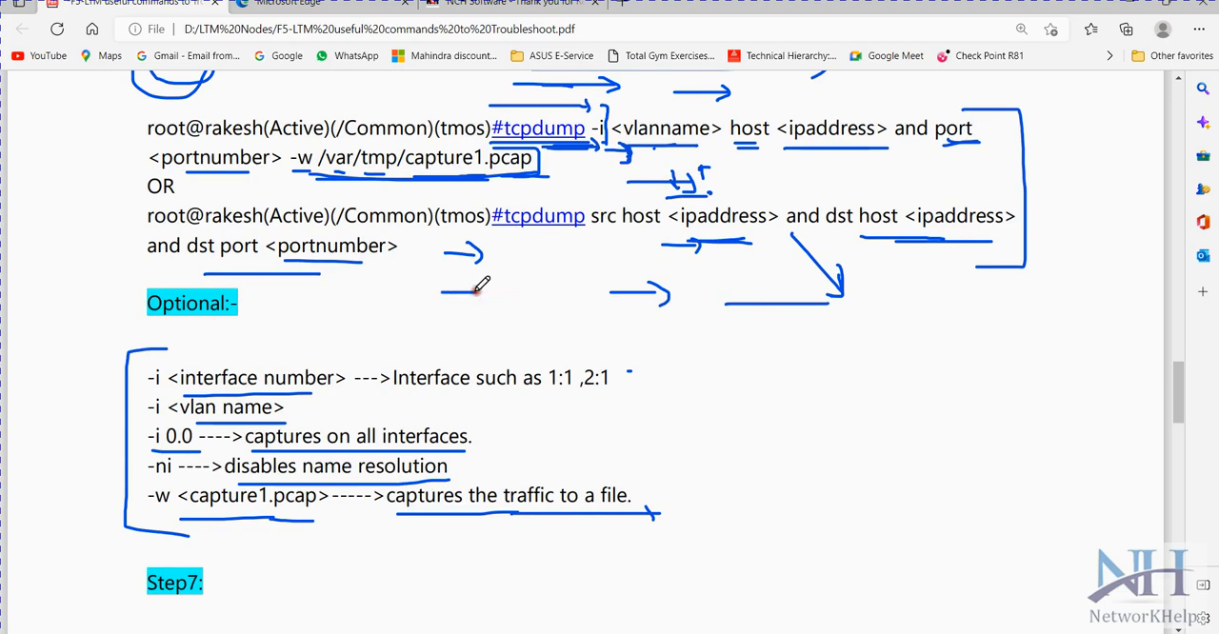
- Mark the capture1.pcap file name on the -w line of the Optional list
scroll(down, 3)
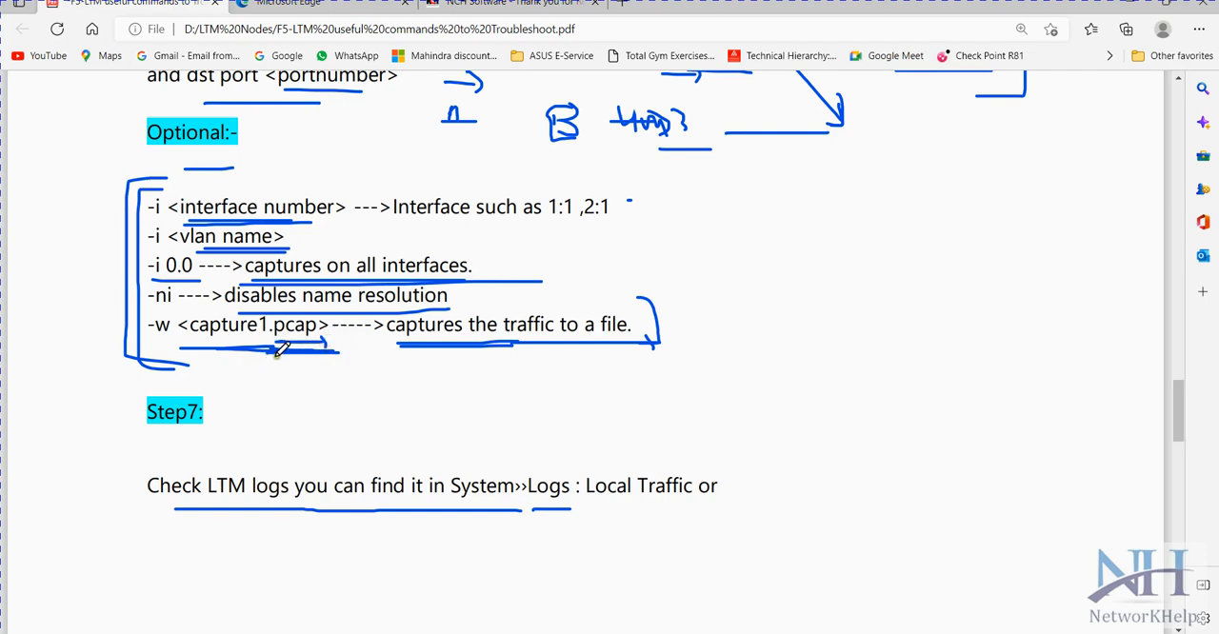
drag(305, 348, 305, 381)
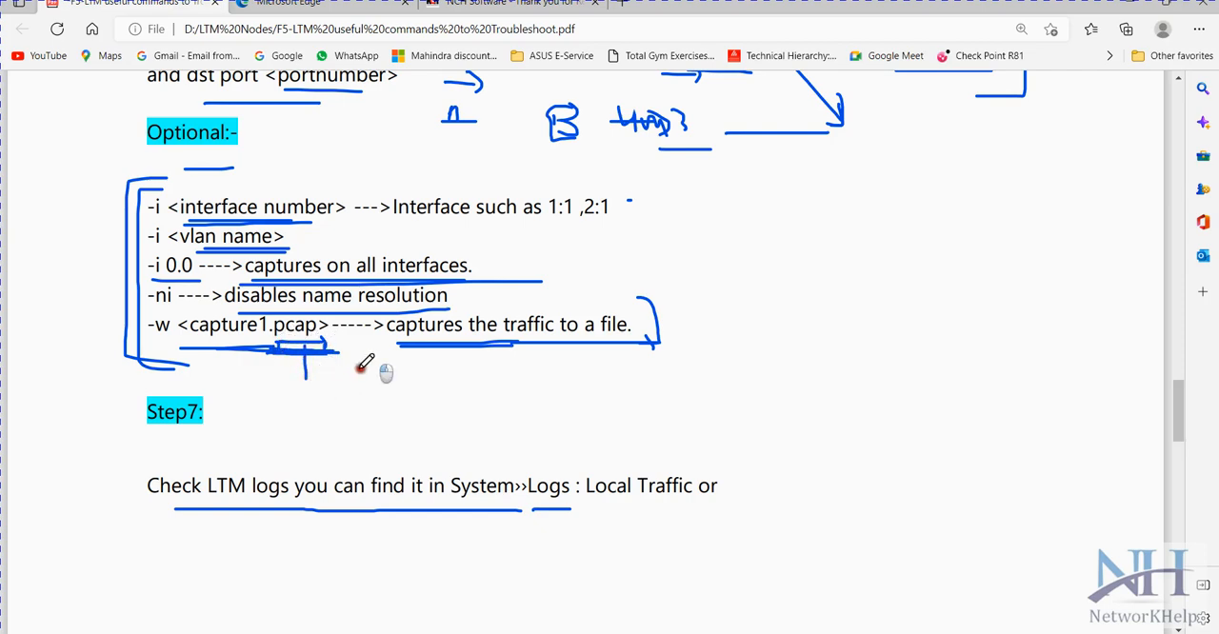
- Extend the Step 7 sentence underline and mark up the log commands with a '1-5' note
scroll(down, 3)
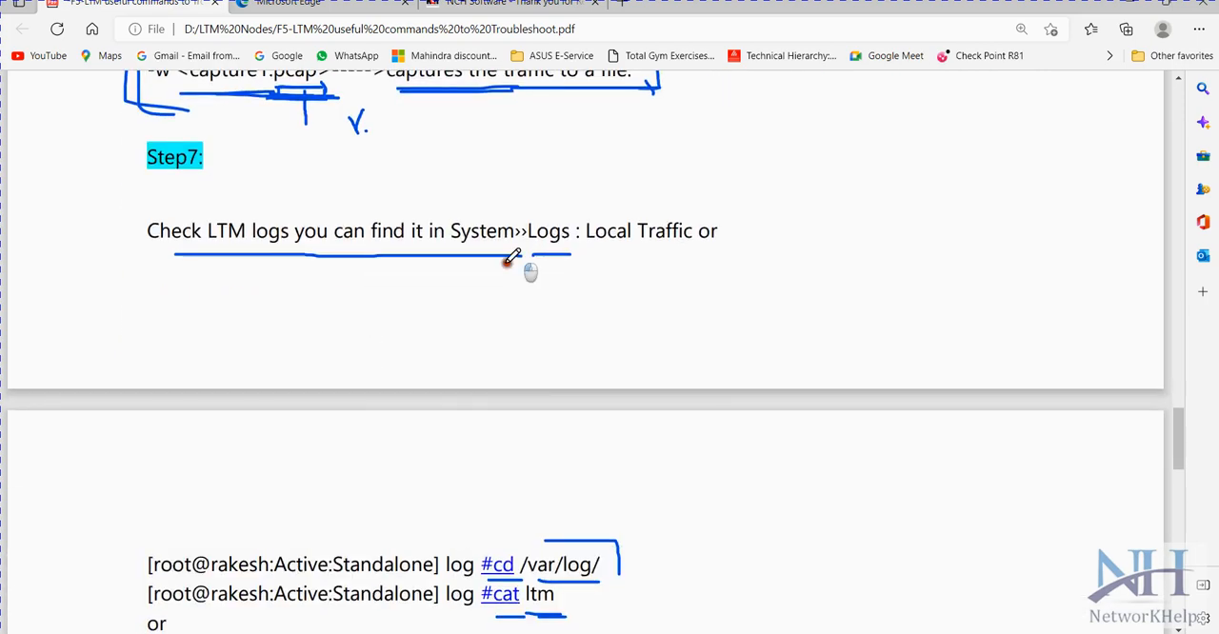
drag(529, 255, 702, 259)
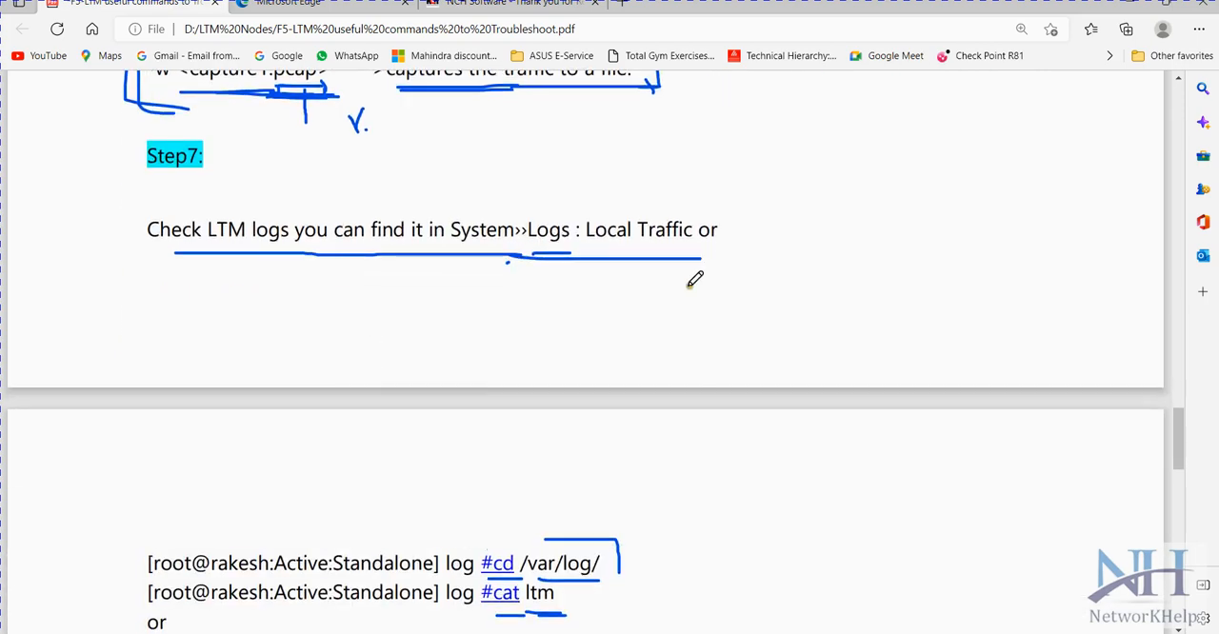
scroll(down, 3)
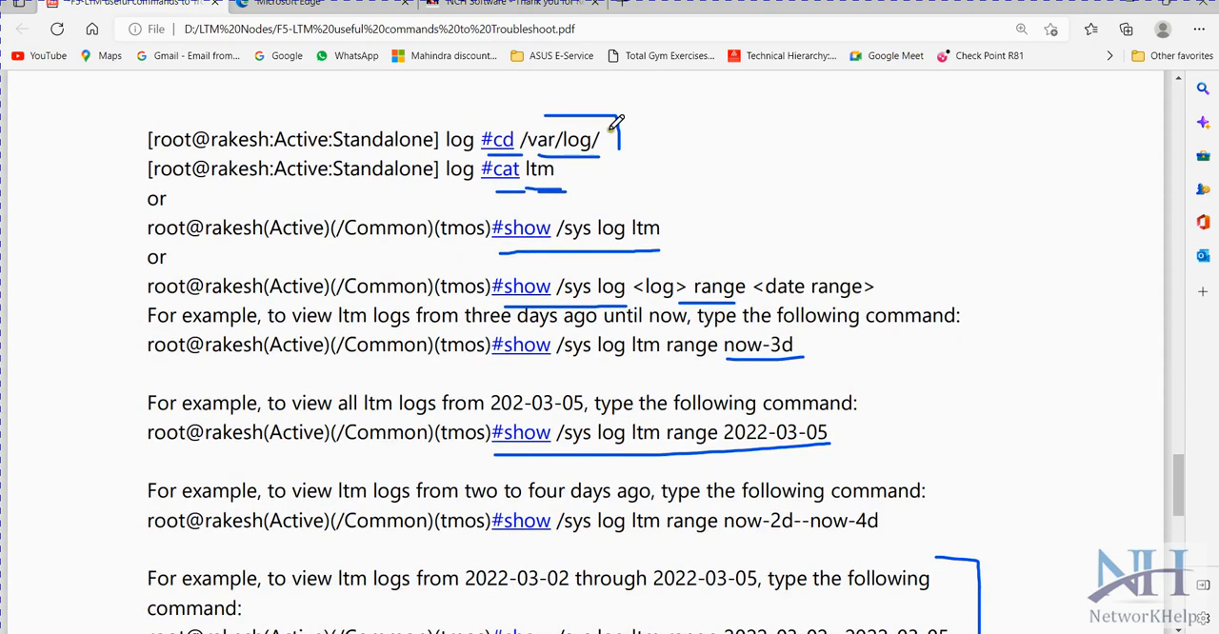
scroll(down, 3)
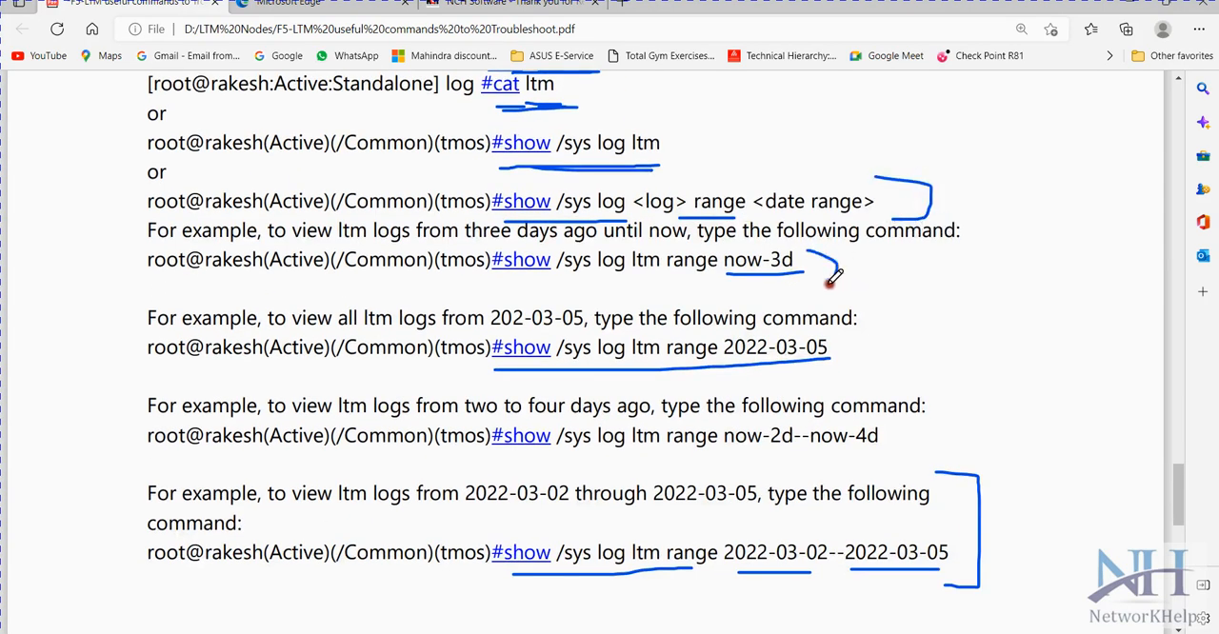
scroll(down, 3)
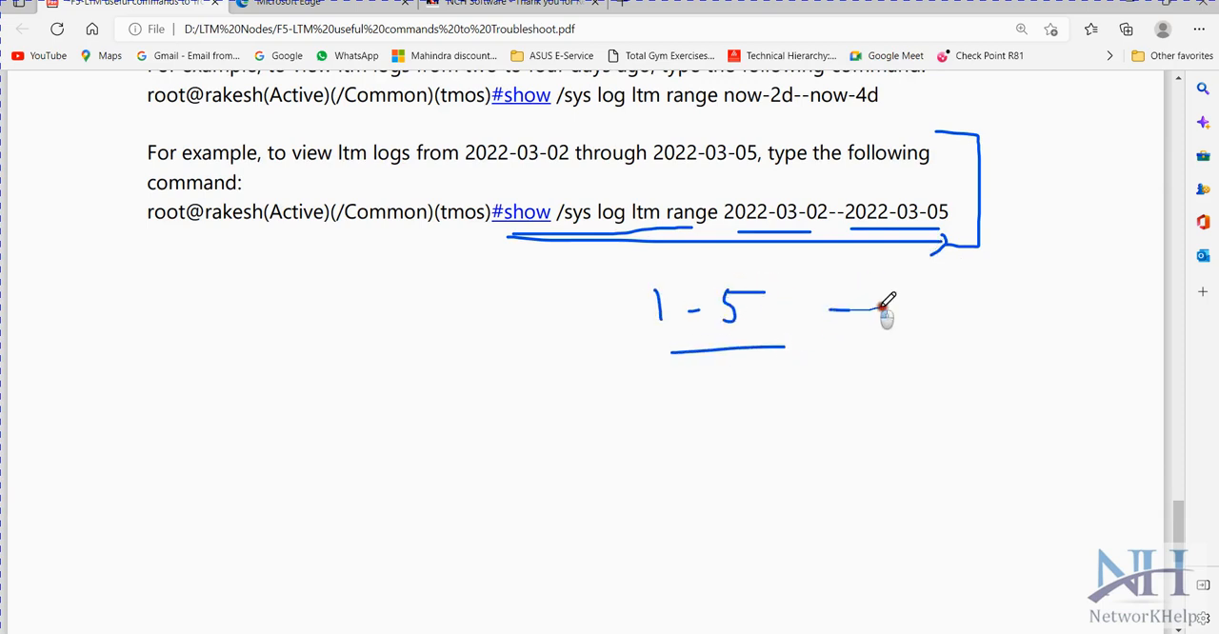
scroll(down, 3)
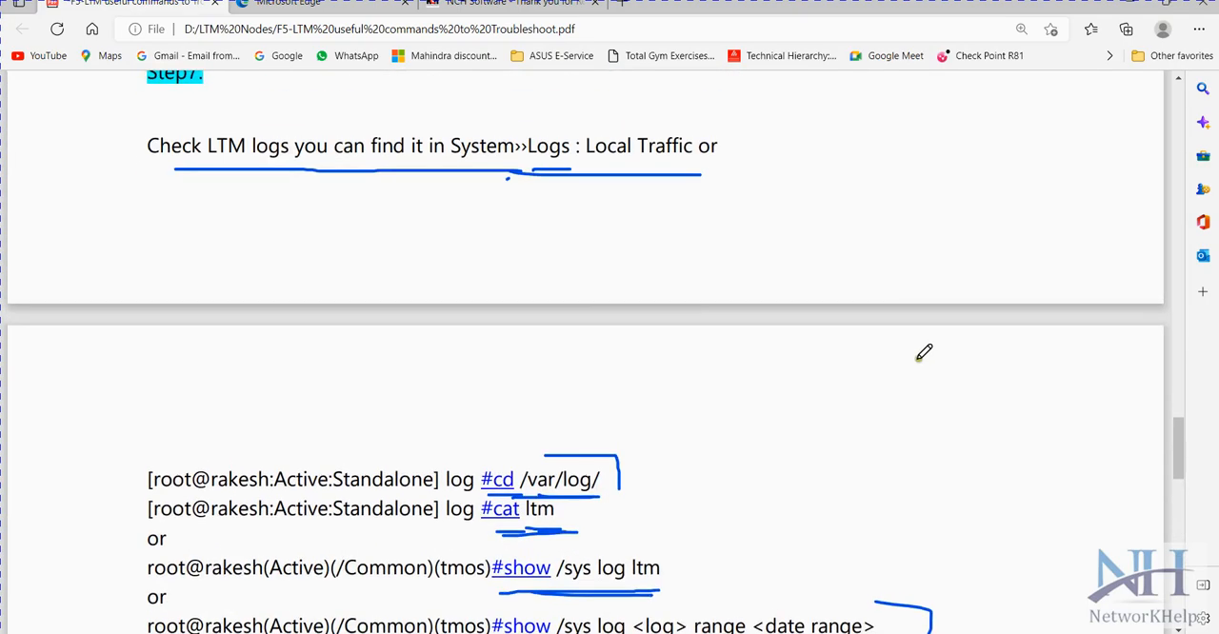